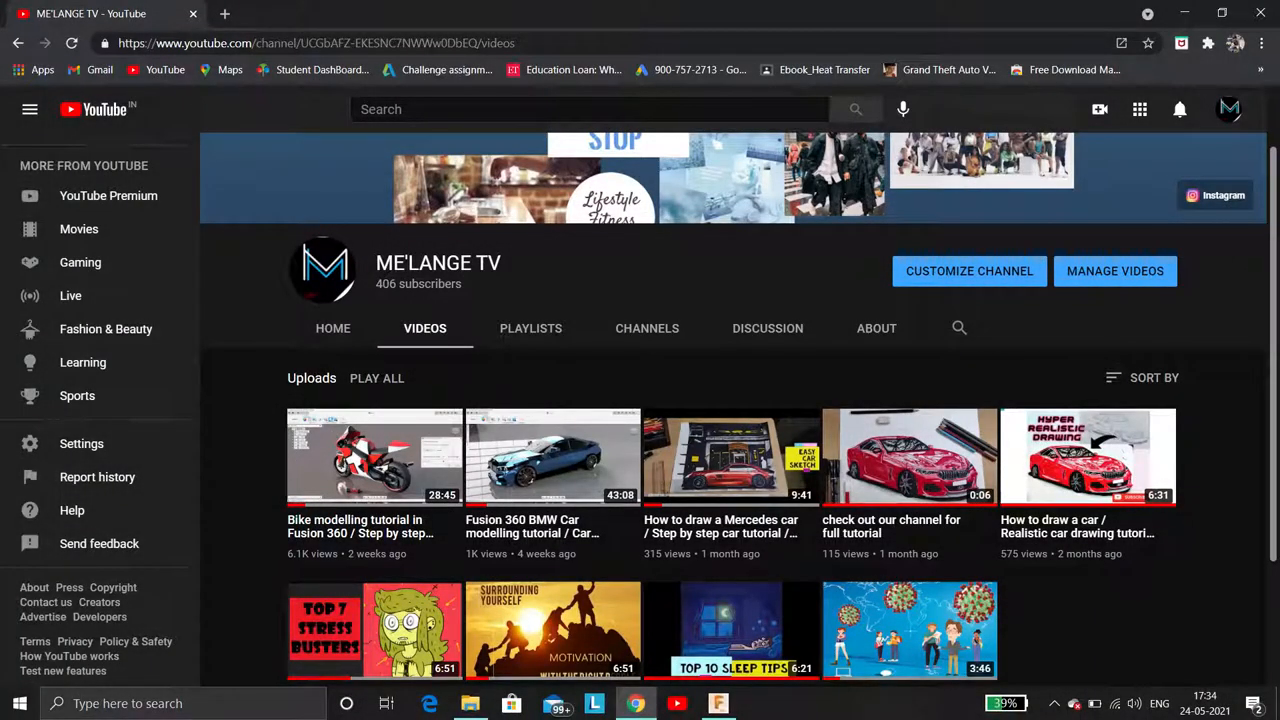
# Step: View the pistol's in-canvas render, then return to the DESIGN workspace showing the bullet
pyautogui.click(718, 704)
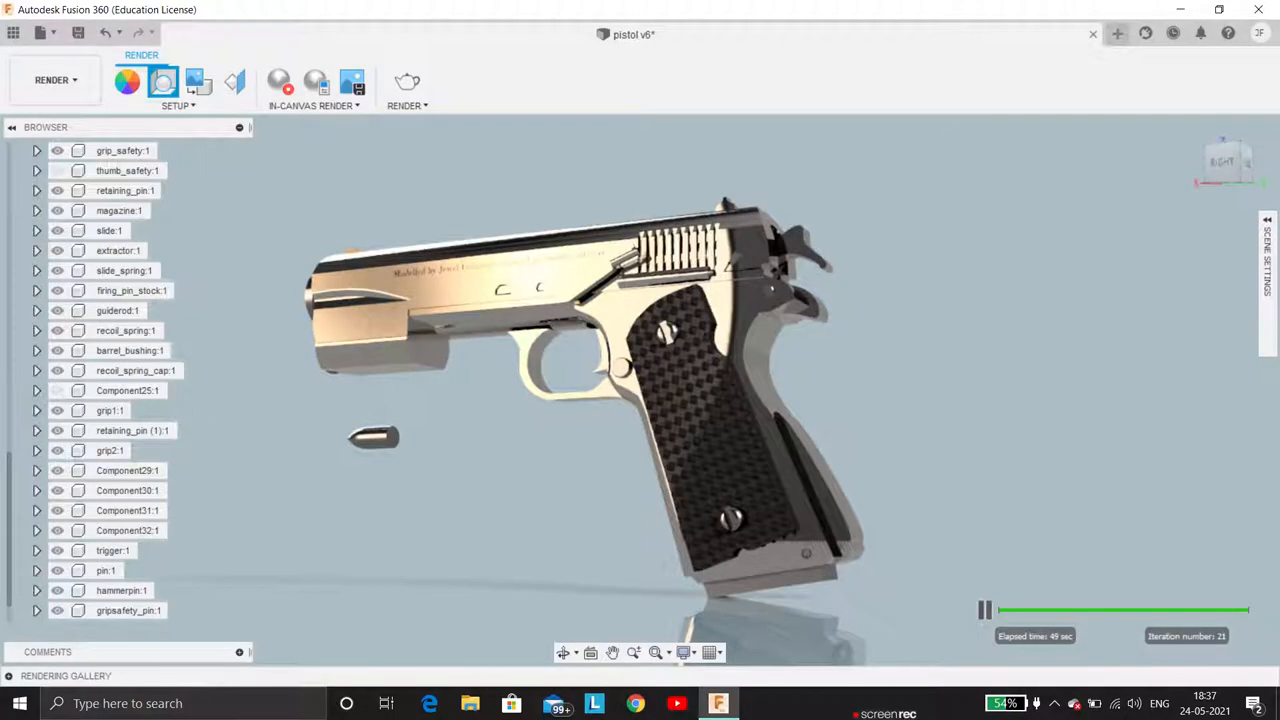
pyautogui.click(316, 82)
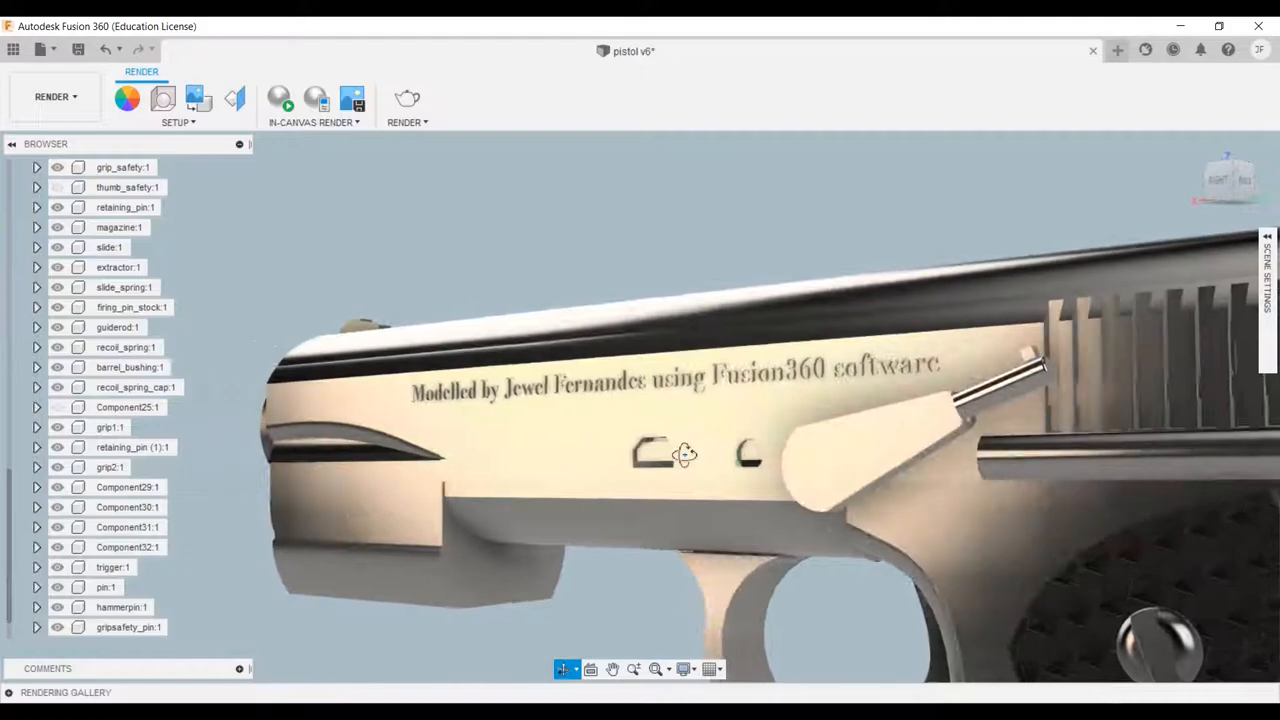
pyautogui.click(56, 96)
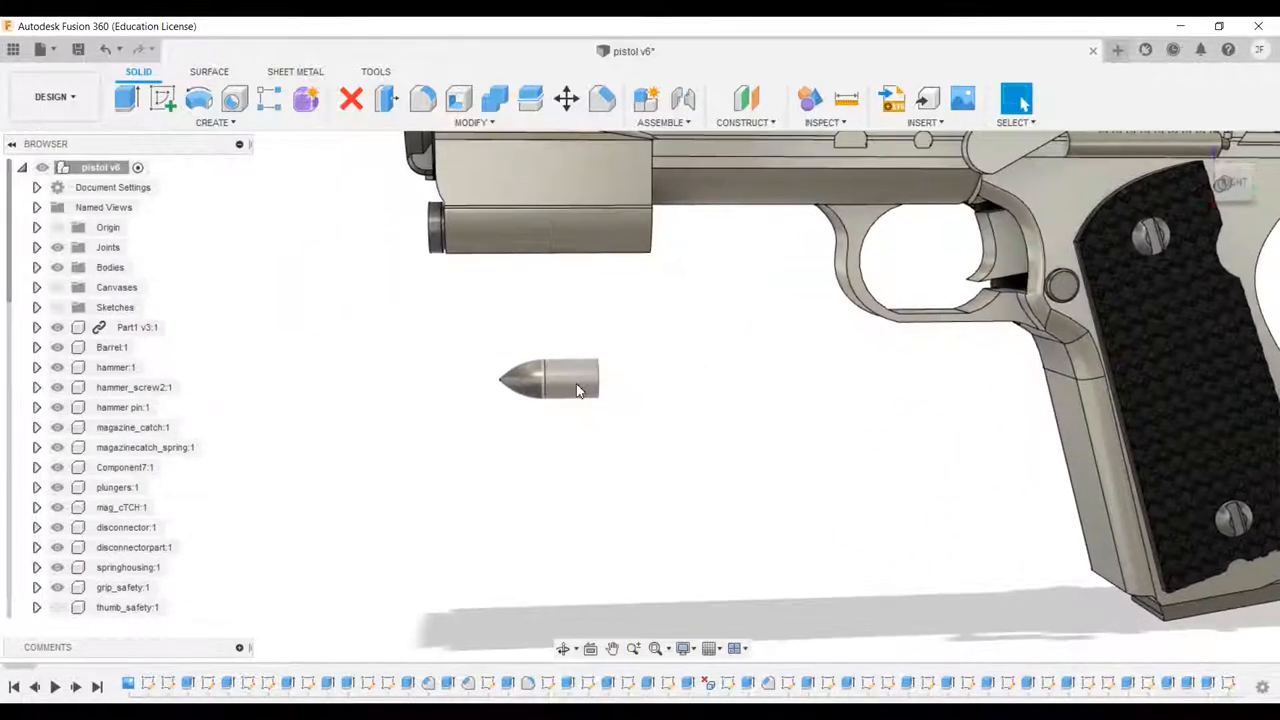
# Step: Create component bullet:1 from the loose bullet body via Create Components from Bodies
pyautogui.click(570, 380)
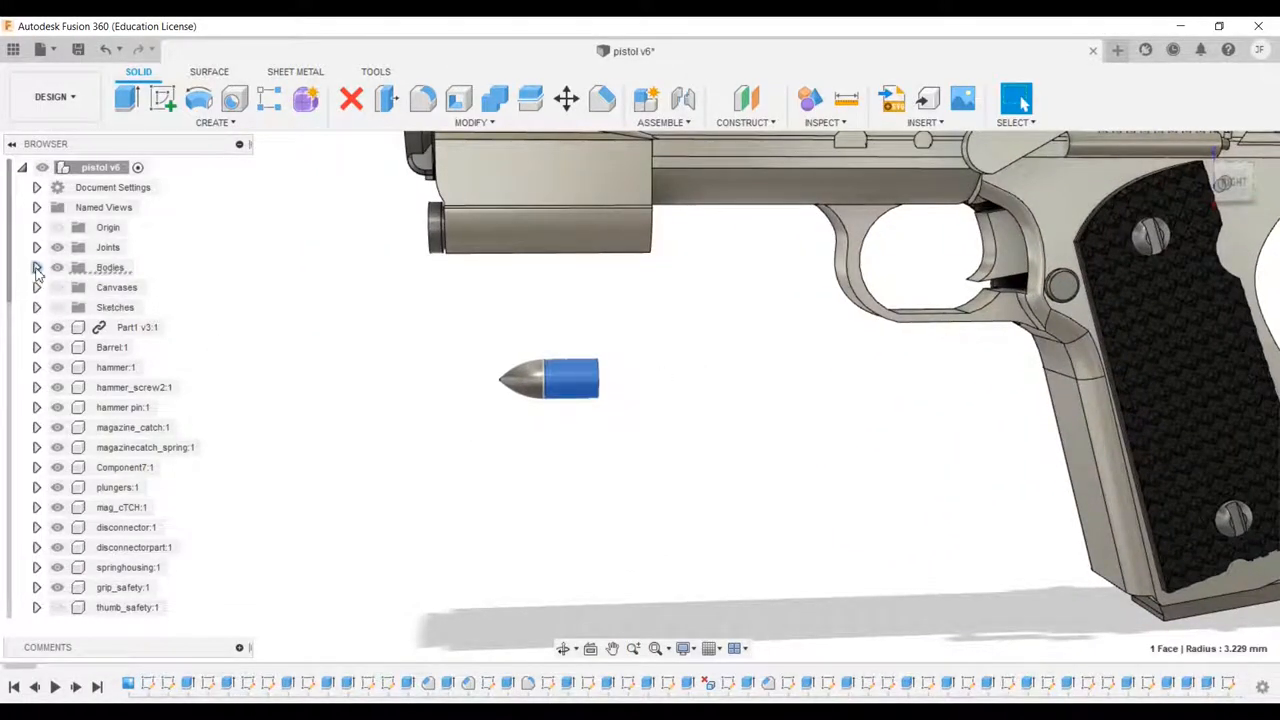
pyautogui.click(36, 268)
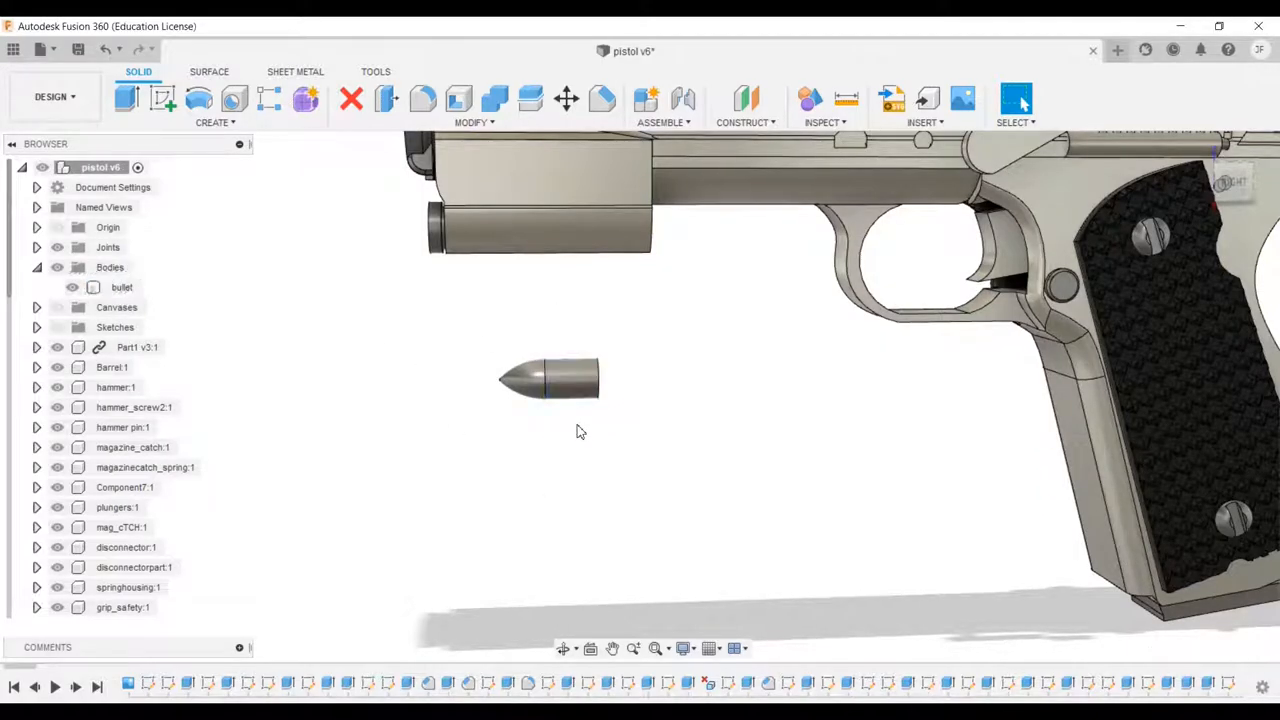
pyautogui.rightClick(110, 268)
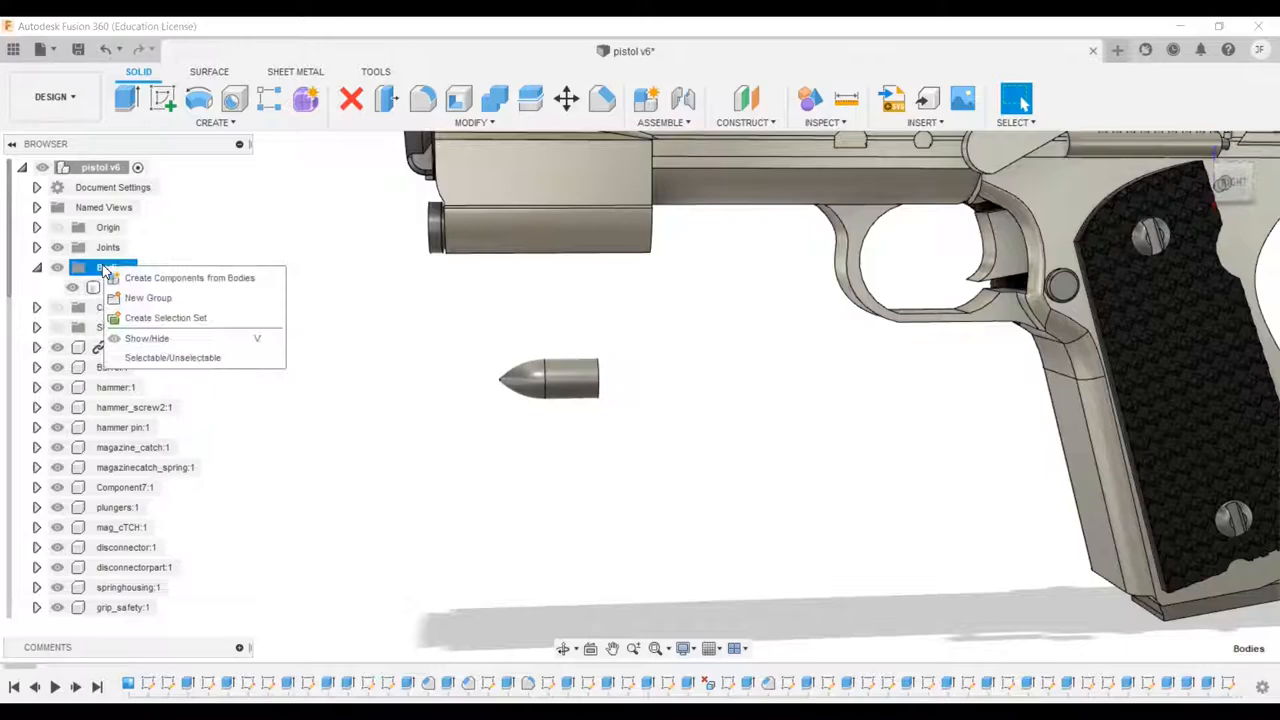
pyautogui.moveTo(238, 278)
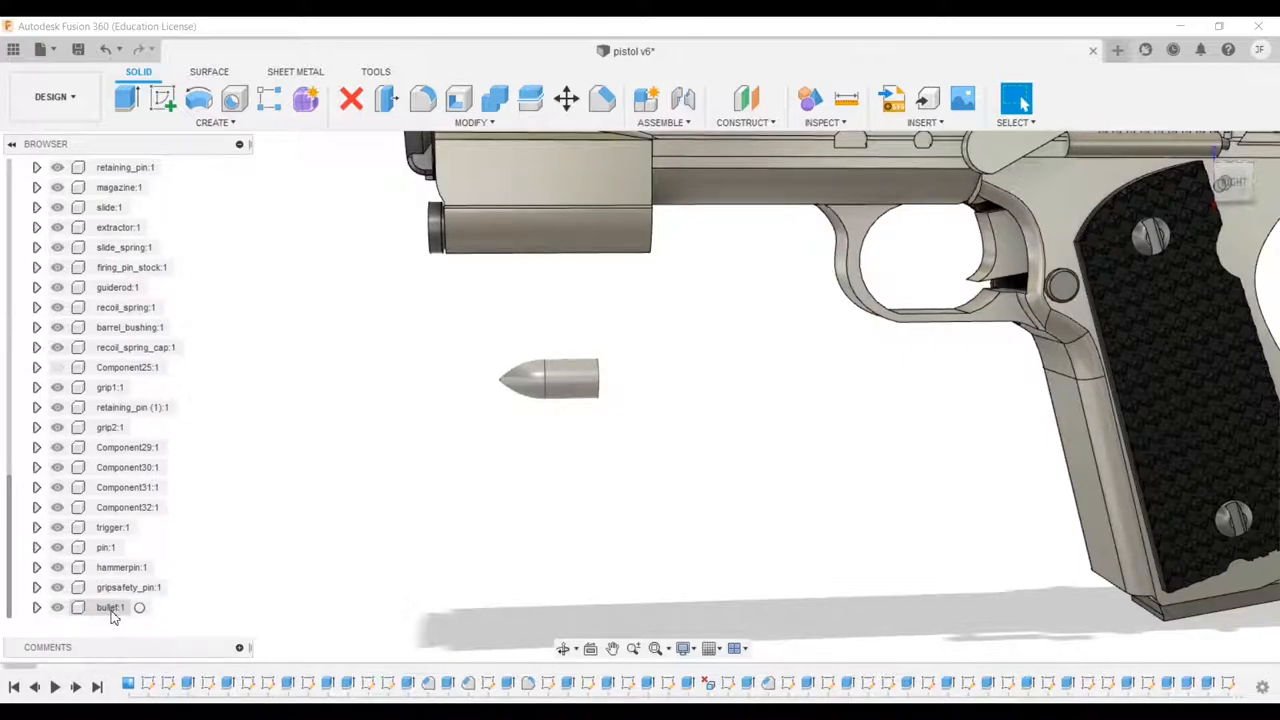
pyautogui.doubleClick(110, 608)
pyautogui.write('1')
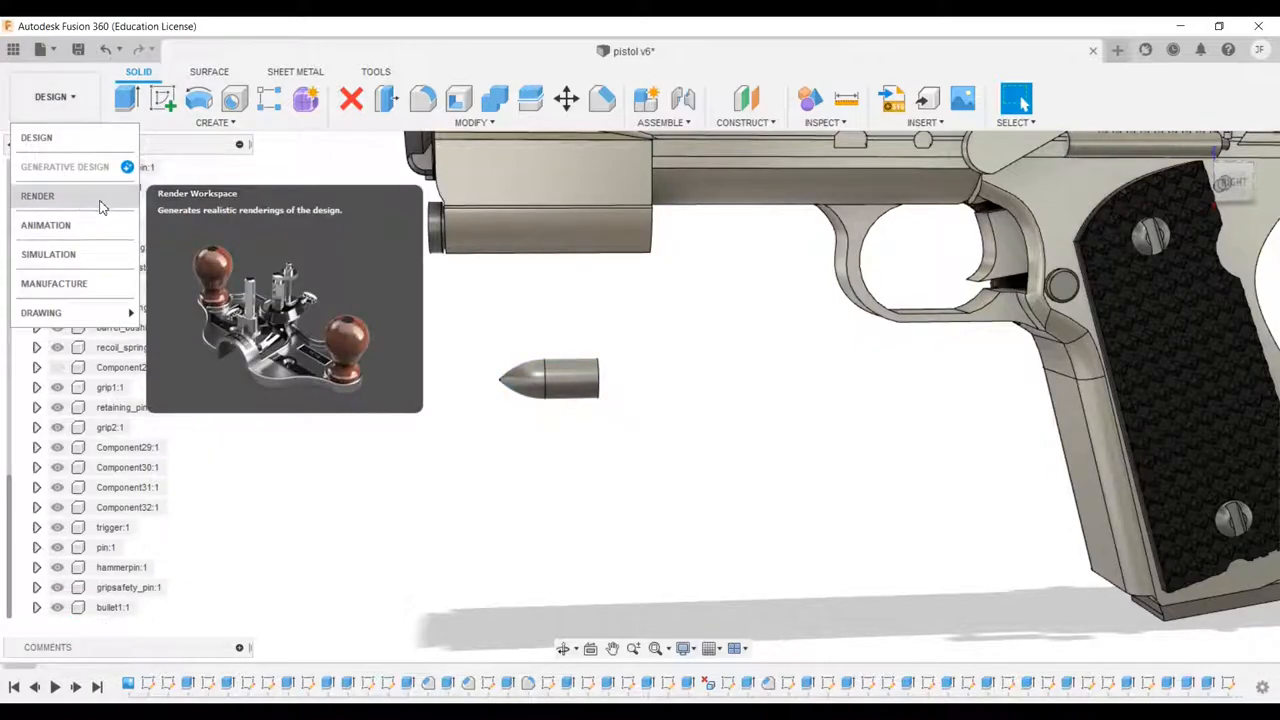
# Step: Browse the Appearance library in RENDER, then move the pistol into the ANIMATION workspace
pyautogui.click(36, 196)
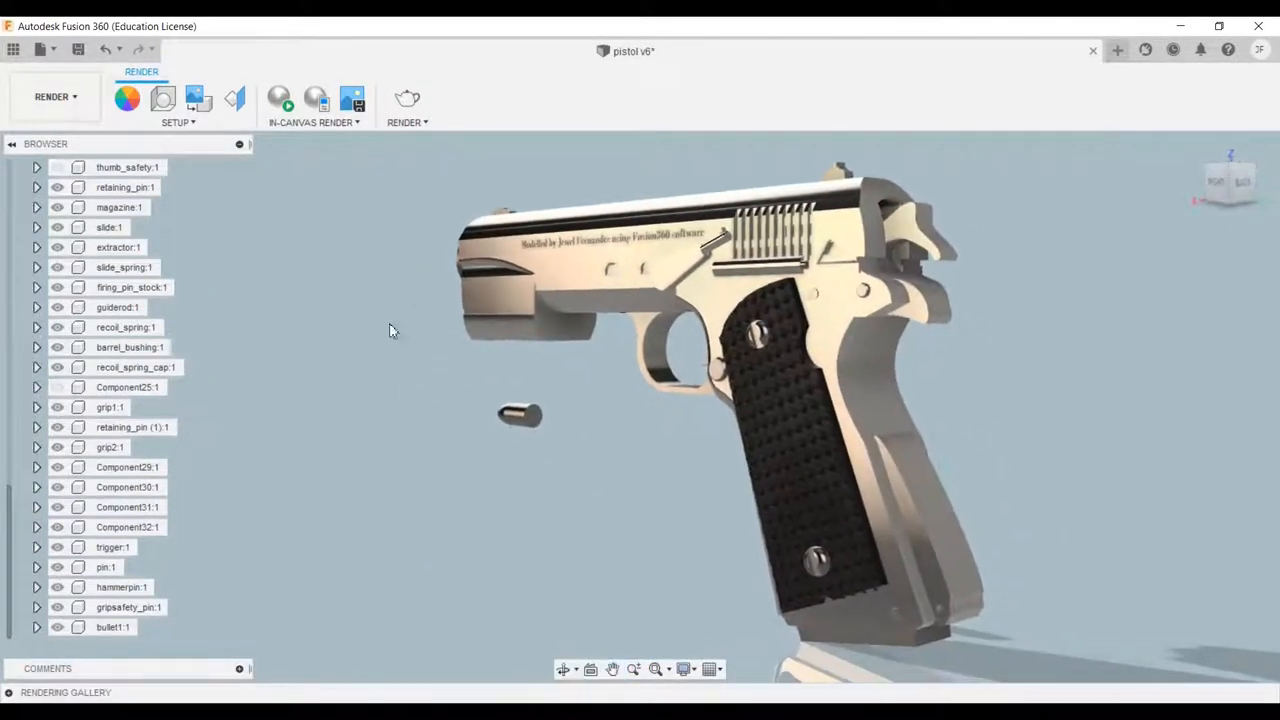
pyautogui.click(128, 96)
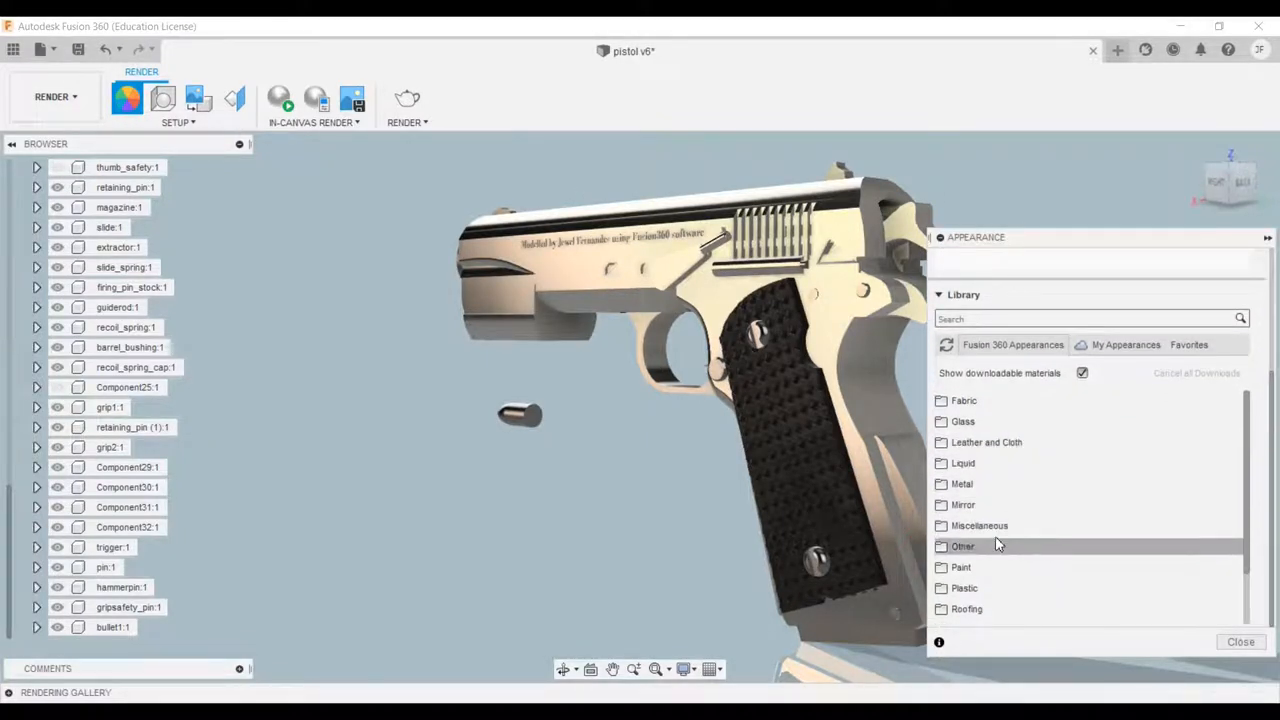
pyautogui.click(960, 482)
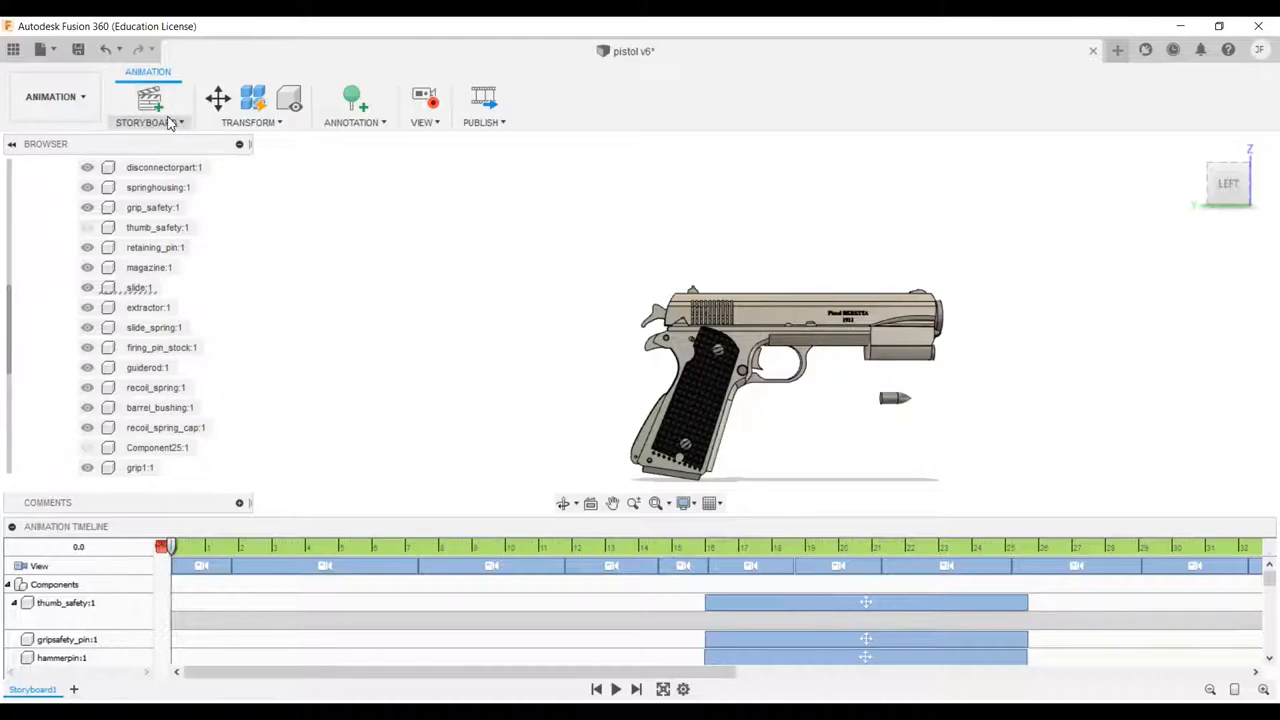
# Step: Create a new storyboard of type Clean with an empty timeline
pyautogui.click(148, 104)
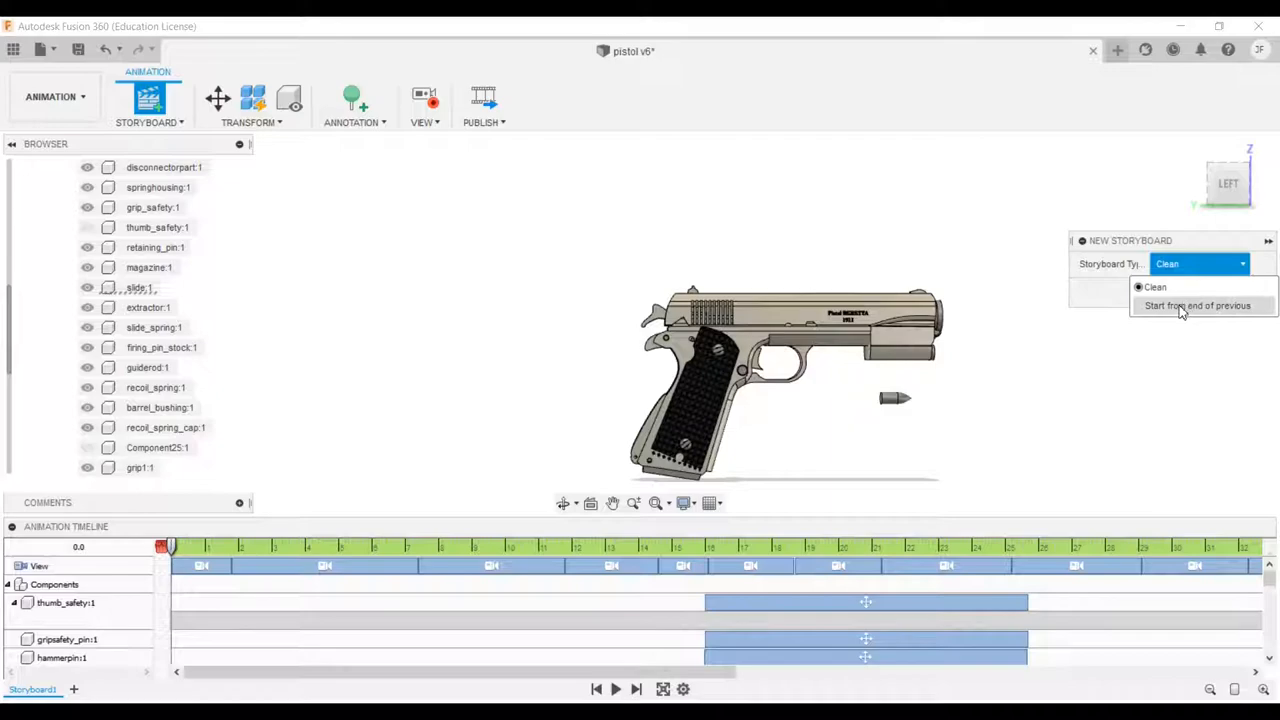
pyautogui.click(1156, 288)
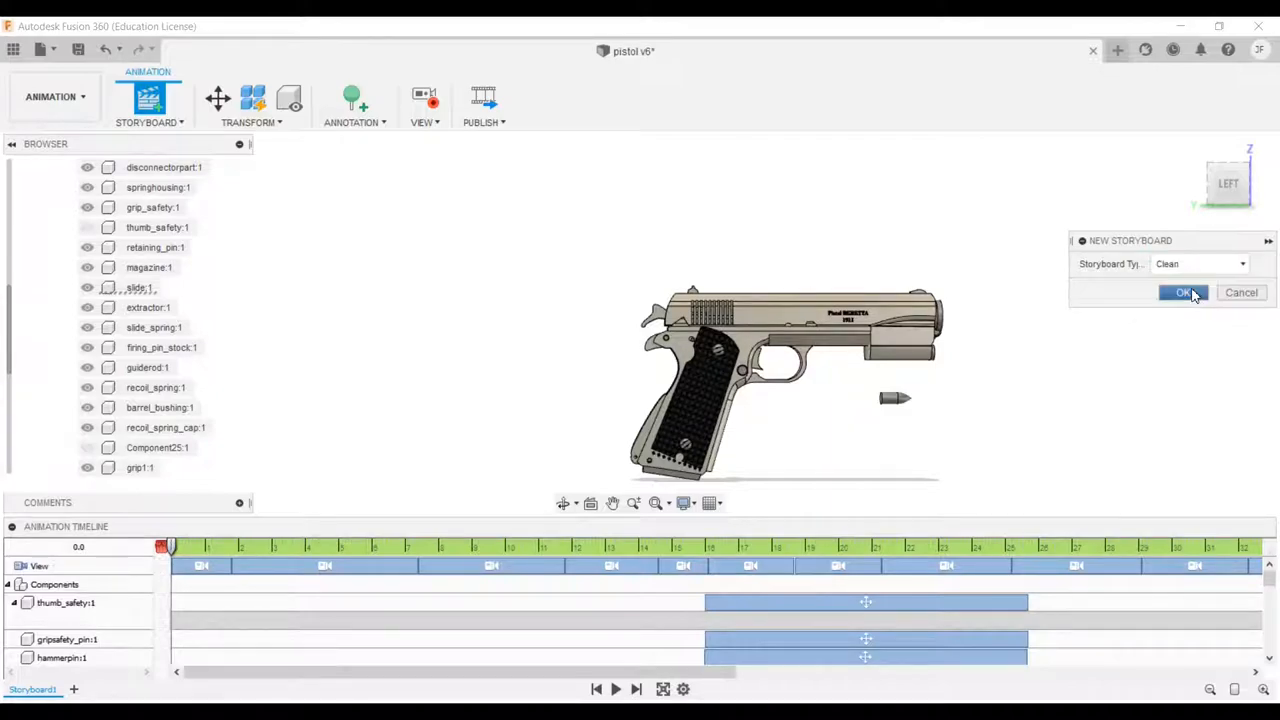
pyautogui.click(1184, 292)
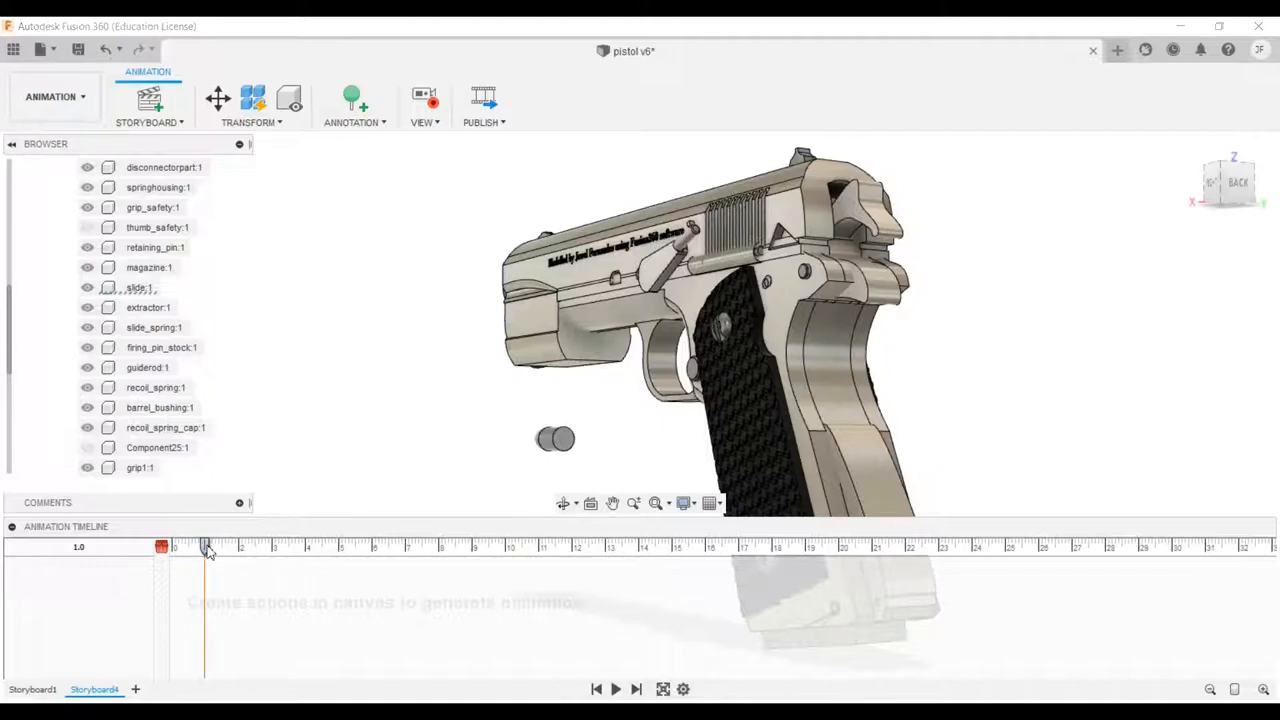
# Step: Record camera View keys turning the pistol from an angled front view to a side view by 7 seconds
pyautogui.moveTo(204, 548); pyautogui.dragTo(164, 548)
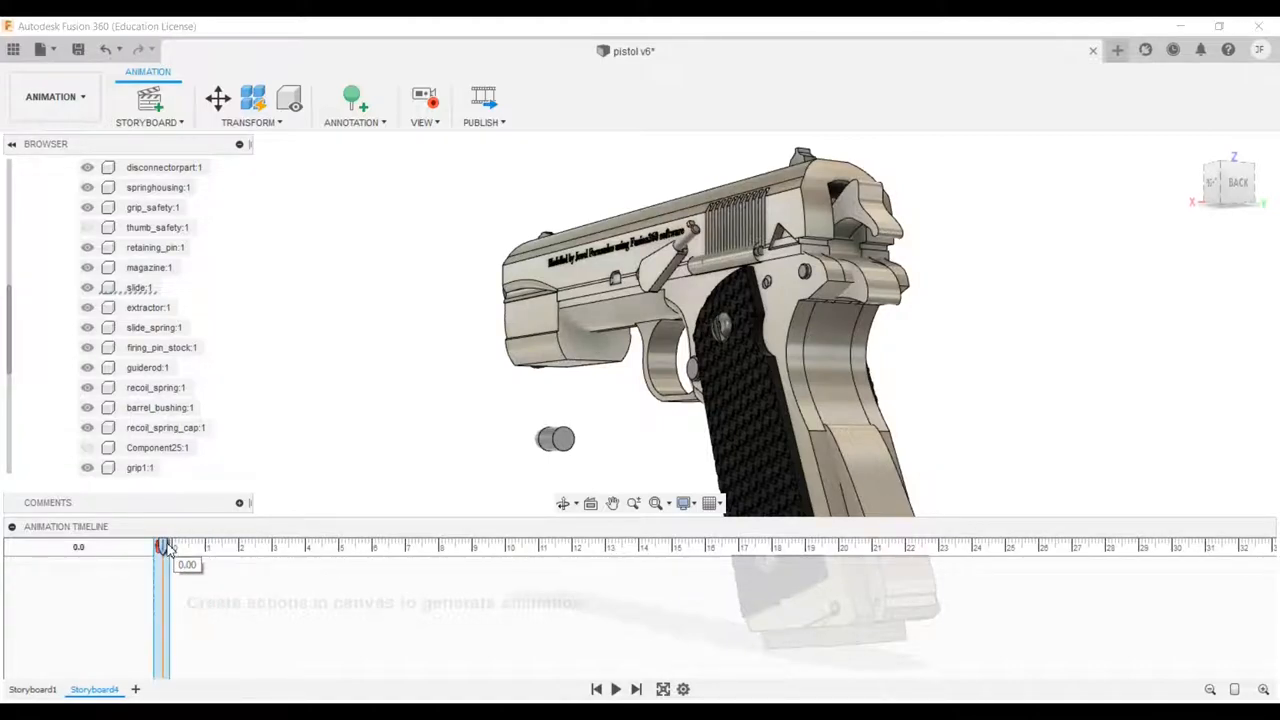
pyautogui.moveTo(164, 548); pyautogui.dragTo(258, 548)
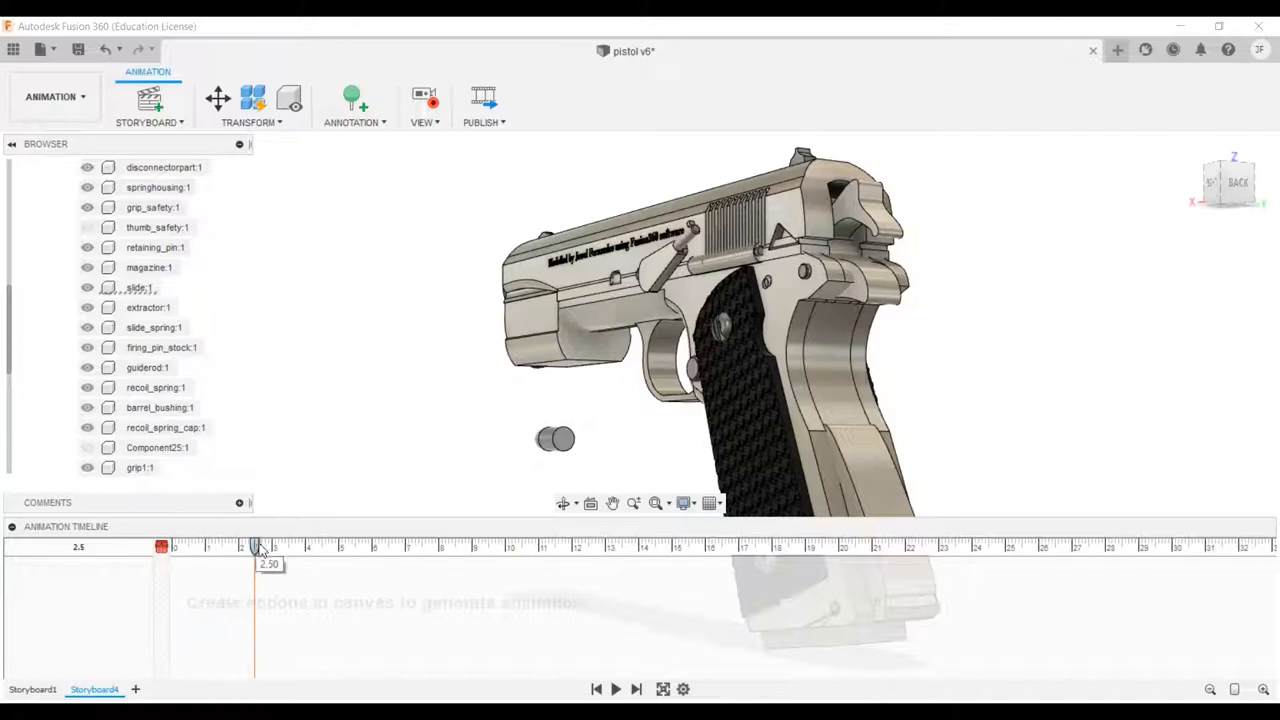
pyautogui.moveTo(258, 548); pyautogui.dragTo(336, 548)
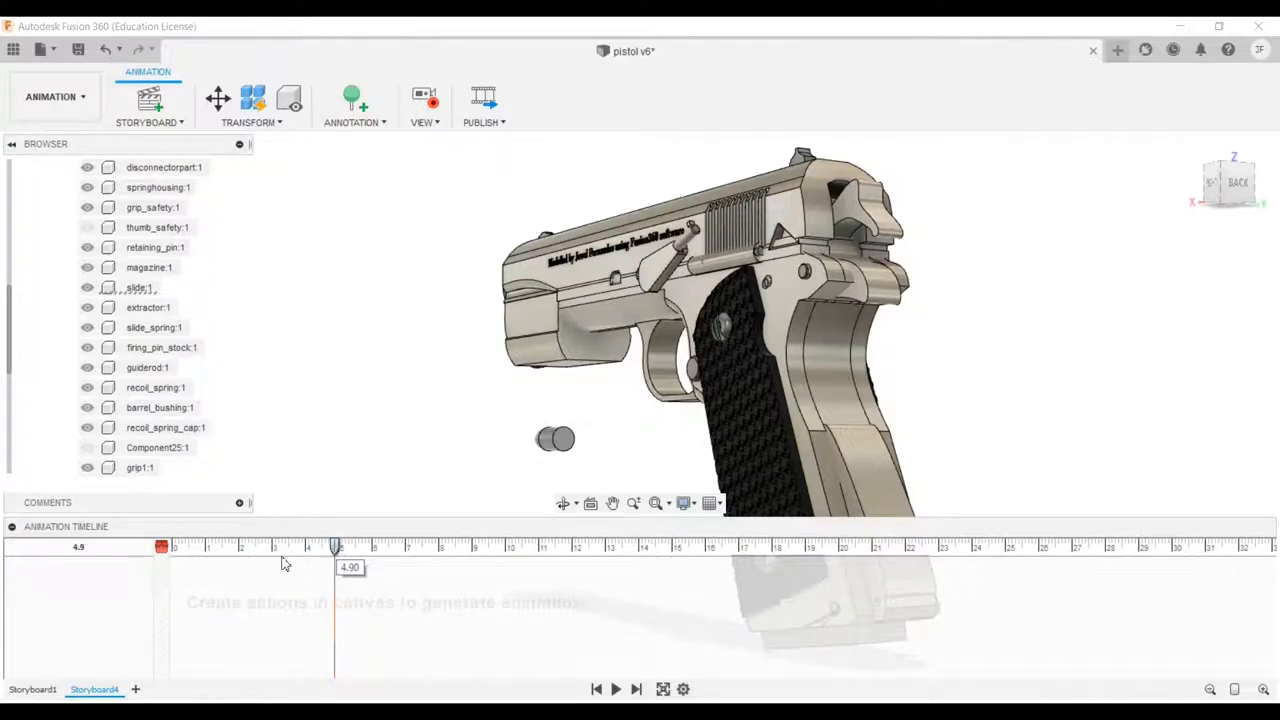
pyautogui.click(162, 548)
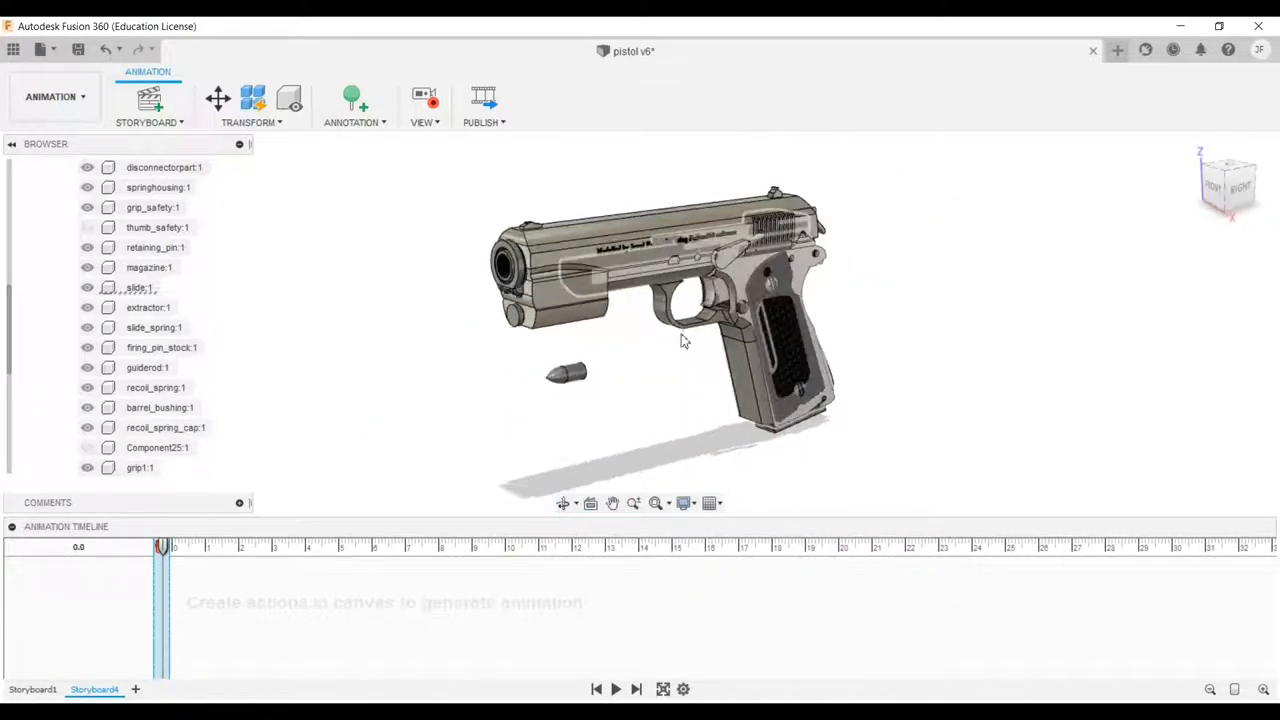
pyautogui.moveTo(160, 548); pyautogui.dragTo(238, 548)
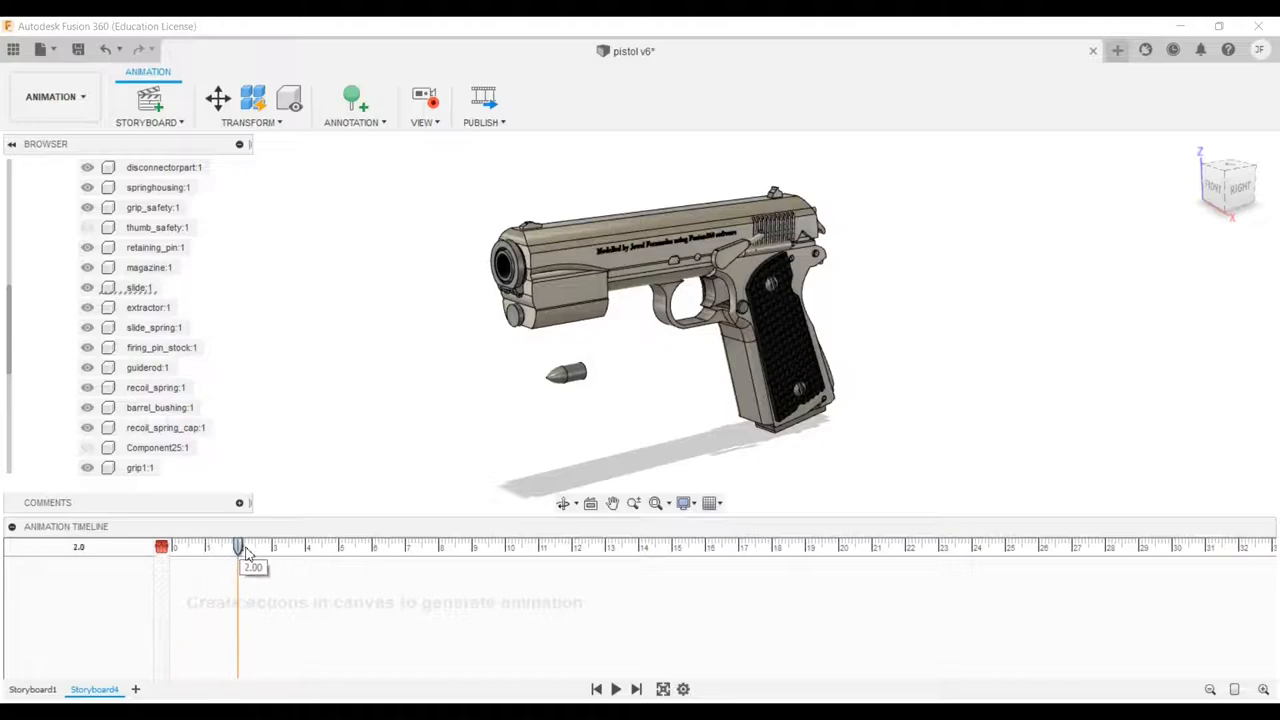
pyautogui.moveTo(236, 548); pyautogui.dragTo(272, 548)
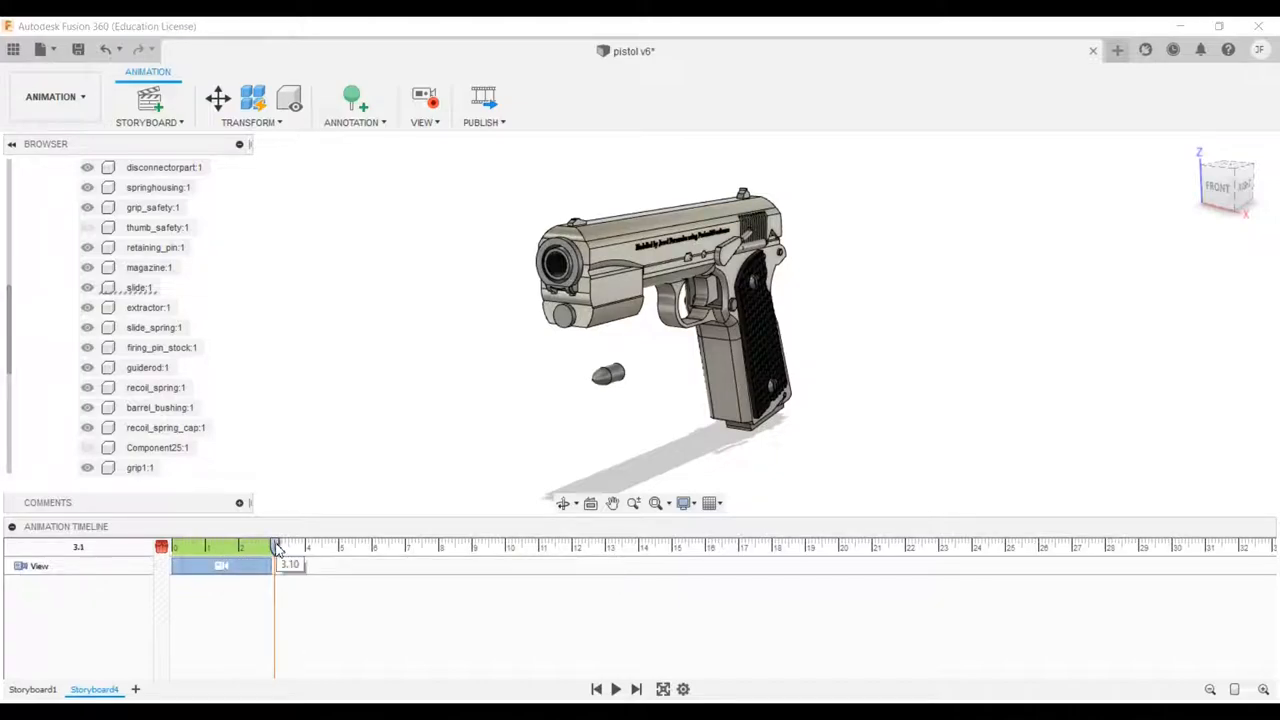
pyautogui.moveTo(276, 548); pyautogui.dragTo(404, 548)
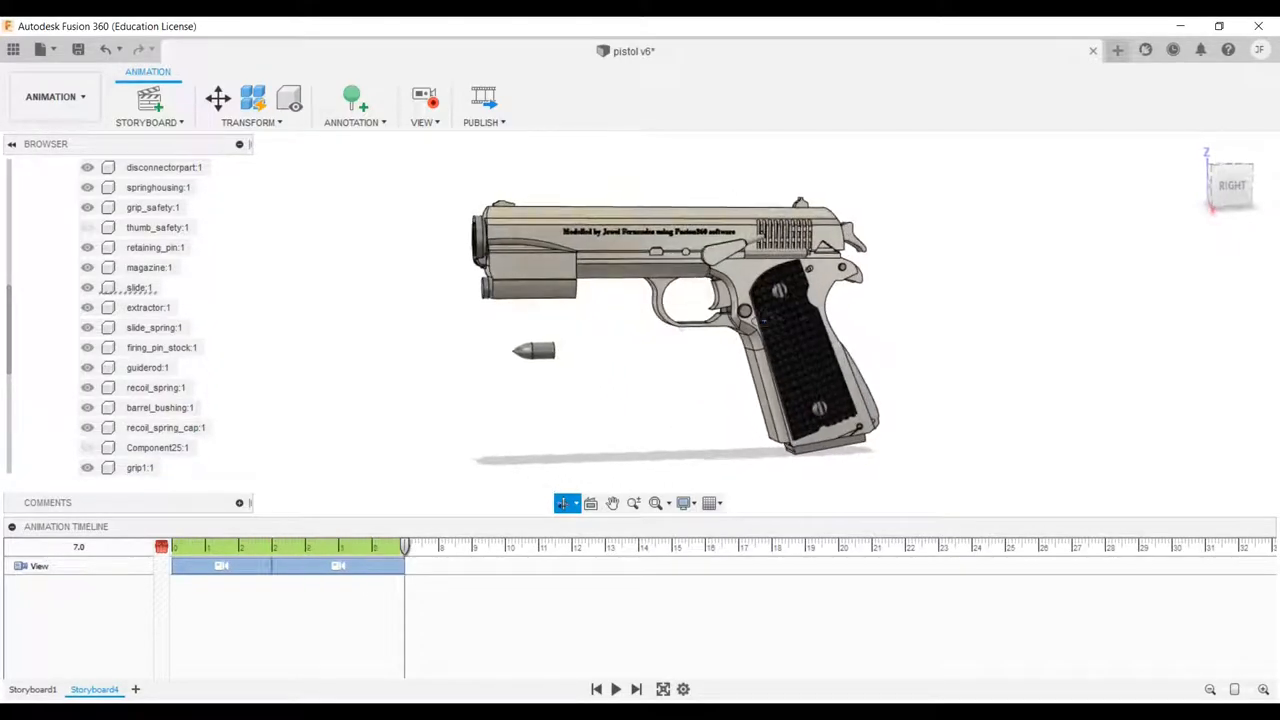
pyautogui.moveTo(448, 544)
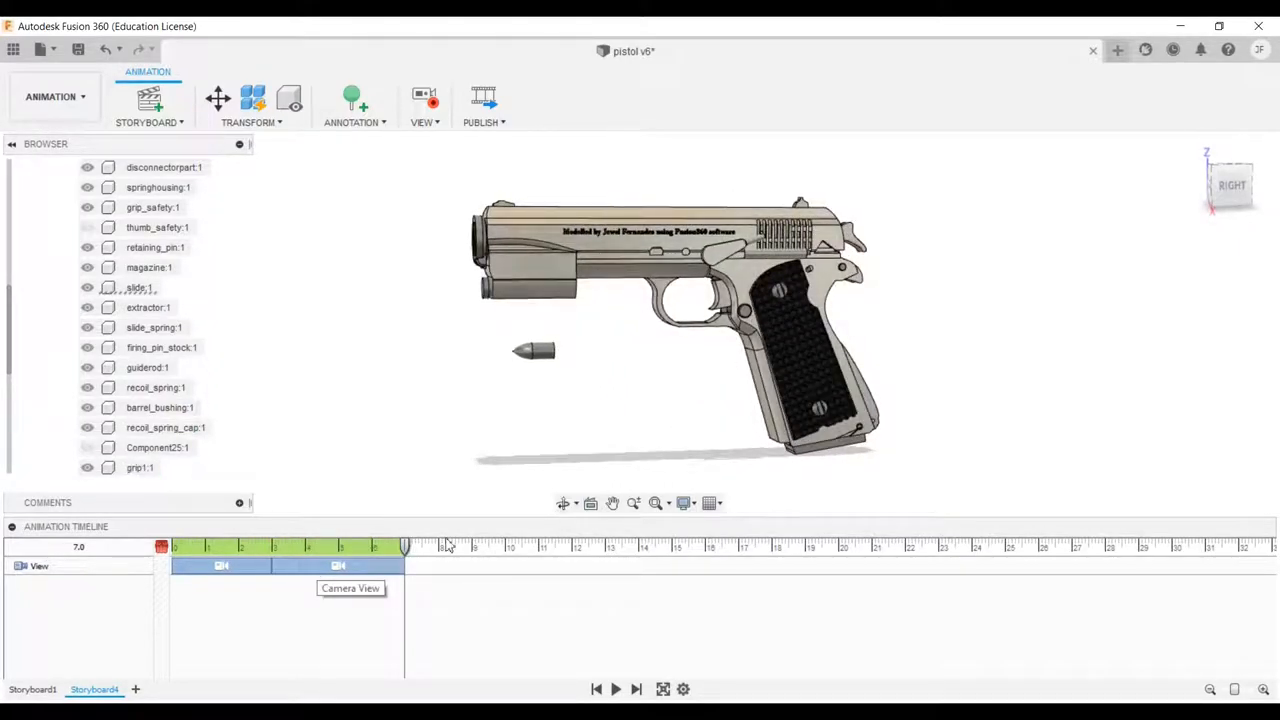
# Step: Set storyboard time to 12 seconds and select the pistol v6:1 assembly
pyautogui.moveTo(404, 548); pyautogui.dragTo(576, 548)
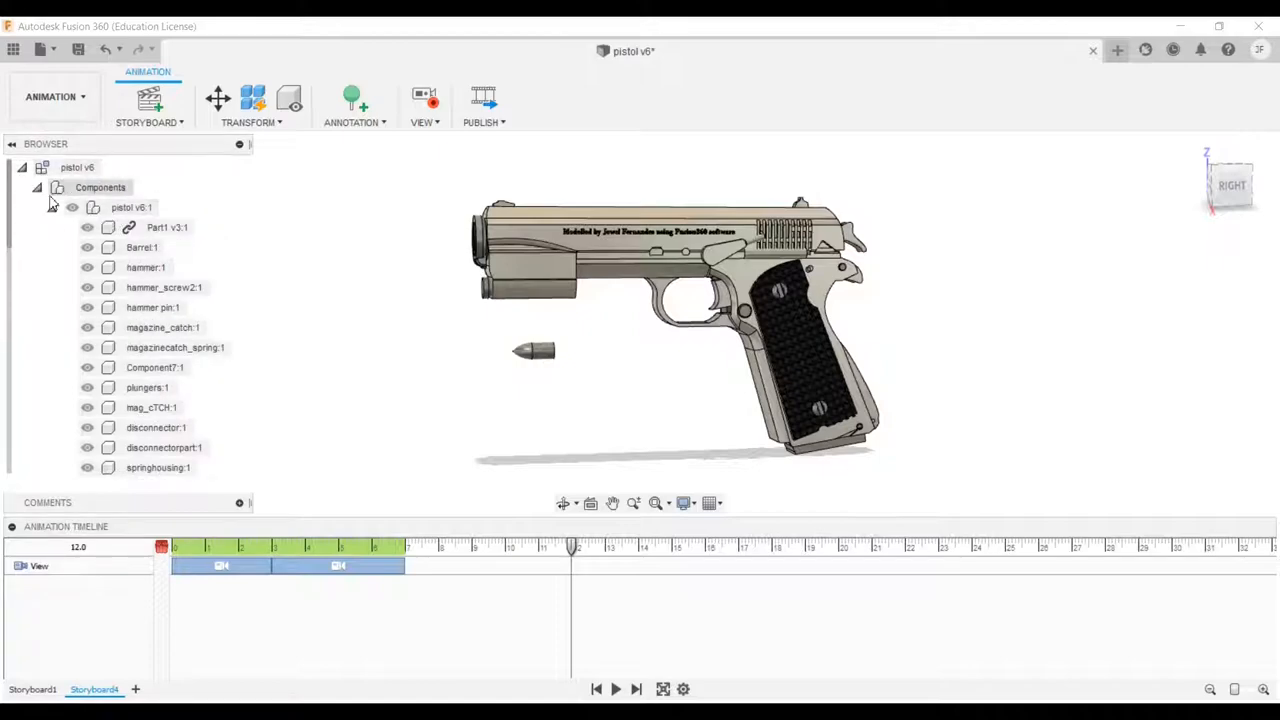
pyautogui.click(132, 206)
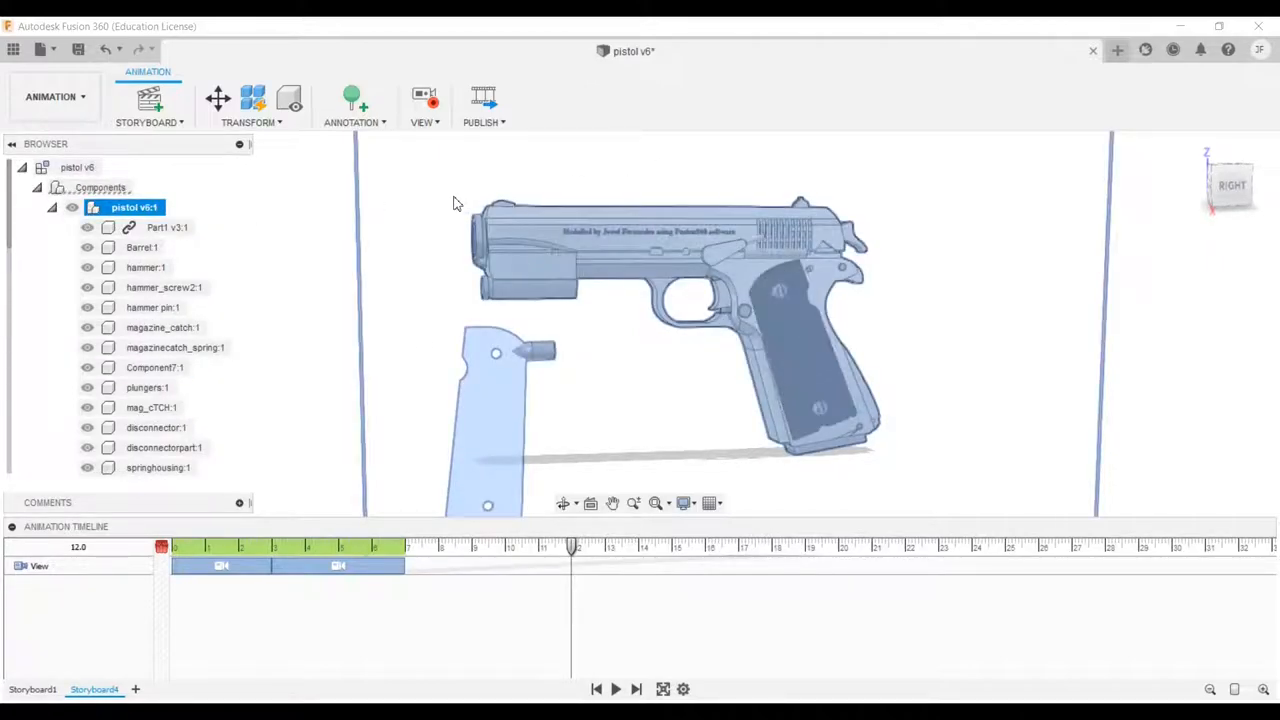
# Step: Auto Explode all levels of the pistol and widen the Explosion Scale
pyautogui.click(248, 104)
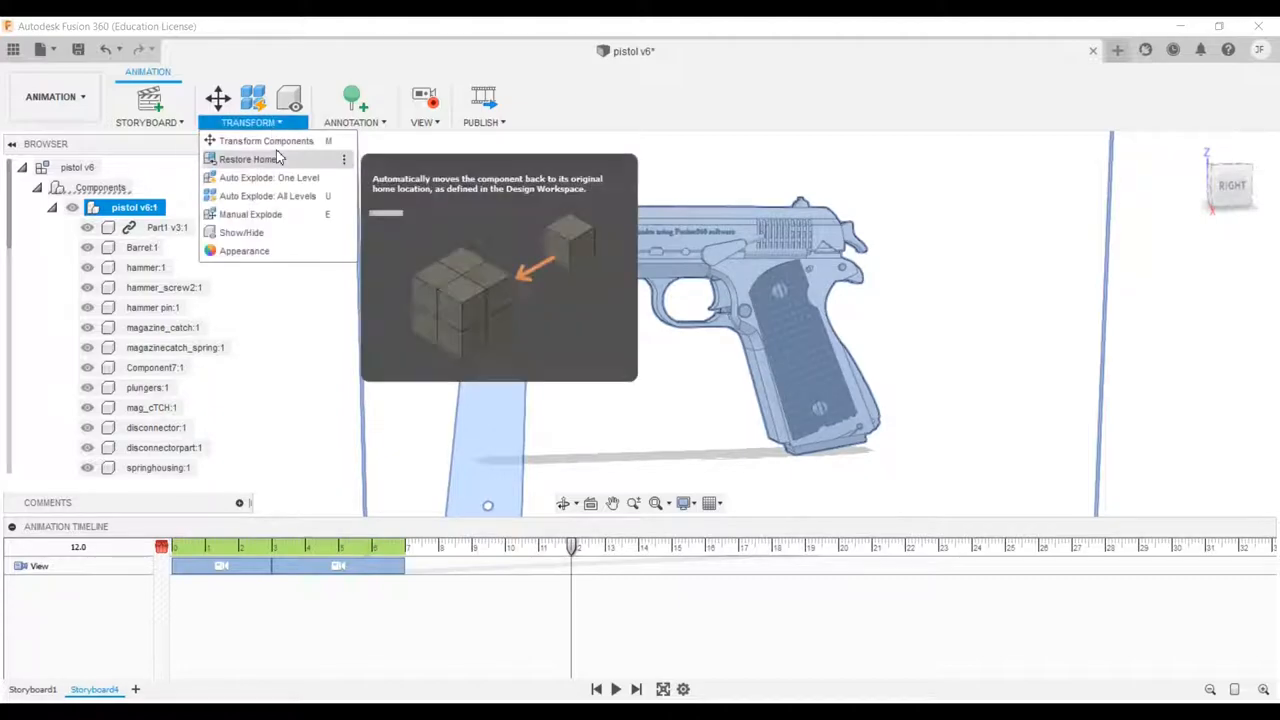
pyautogui.moveTo(268, 196)
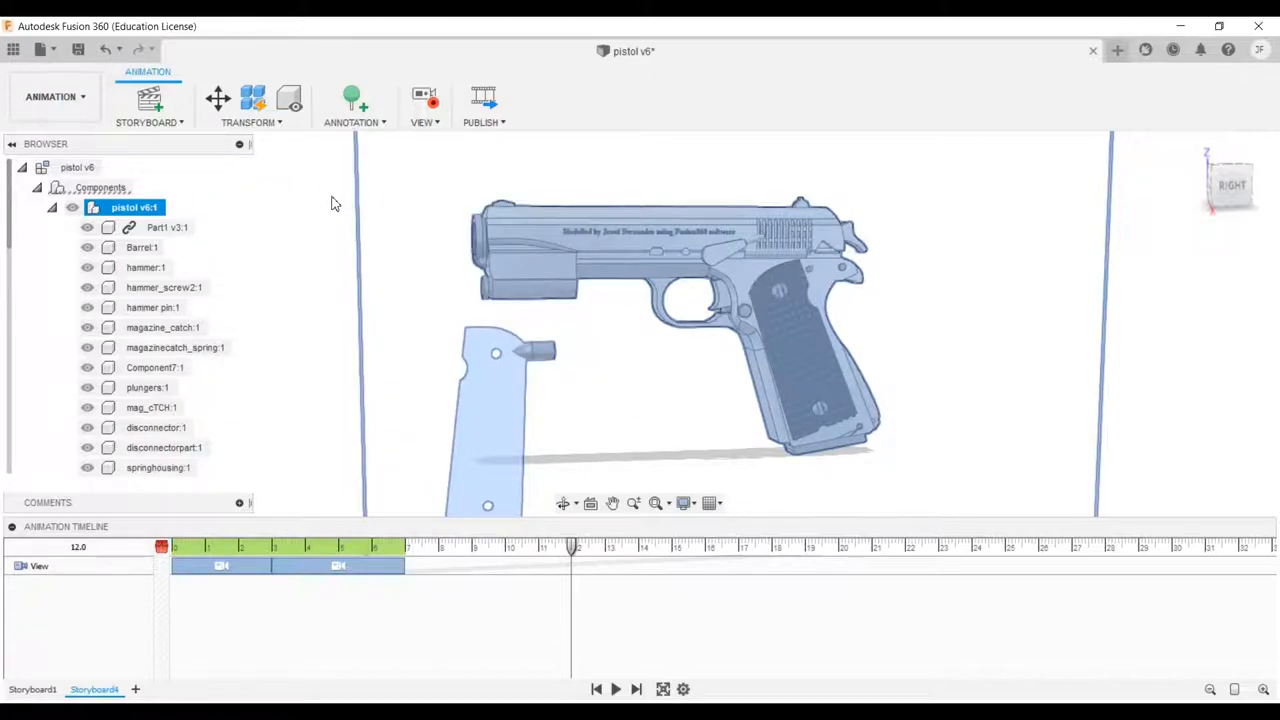
pyautogui.click(252, 98)
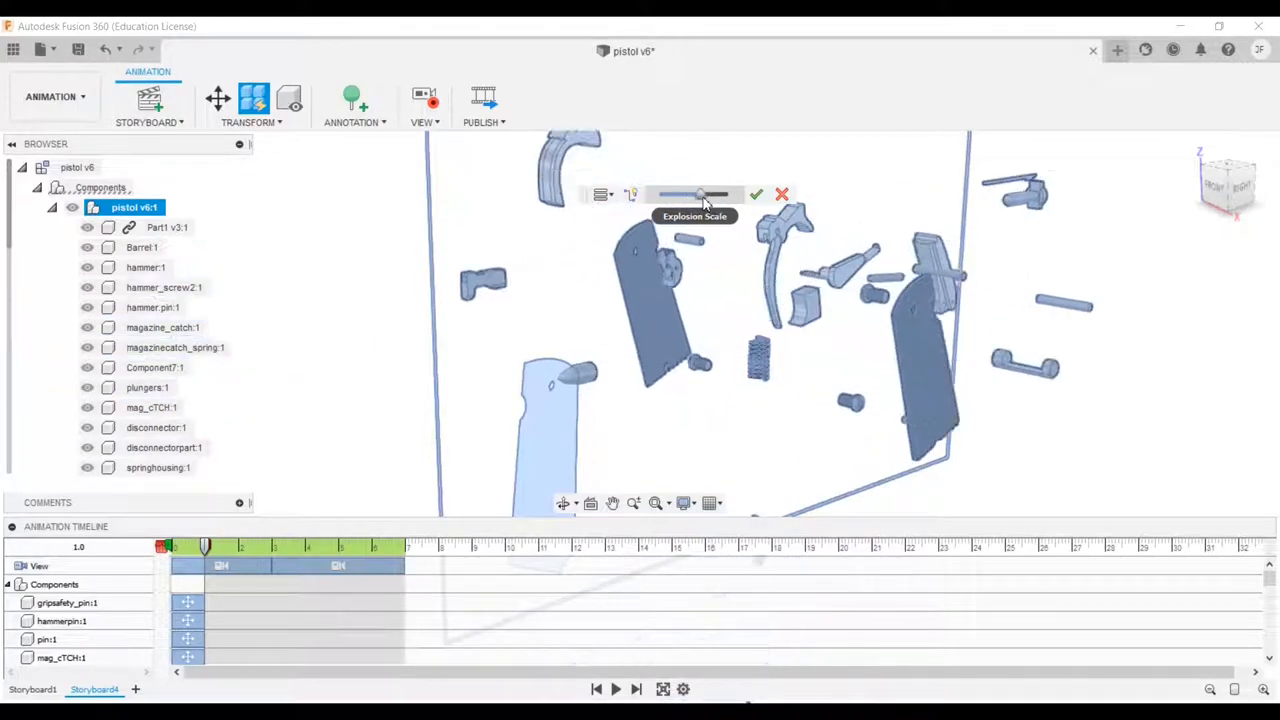
pyautogui.moveTo(700, 194); pyautogui.dragTo(730, 194)
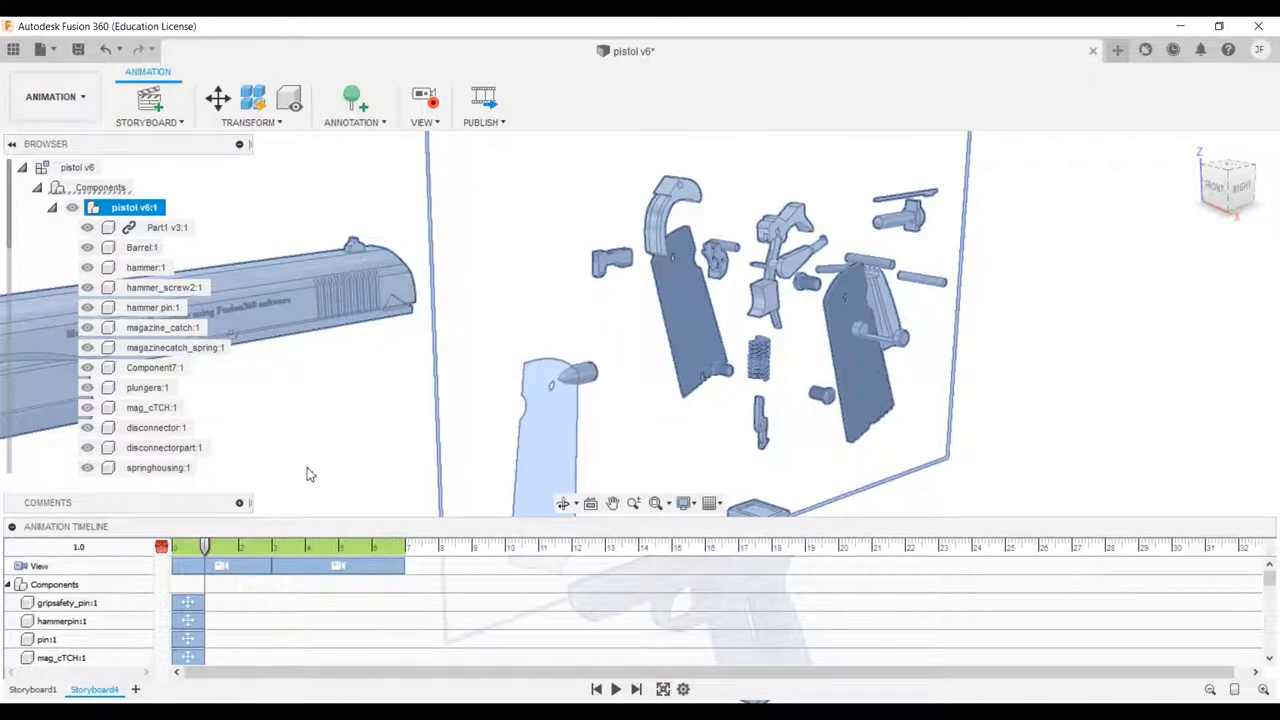
# Step: Shift the explode actions to about 7 seconds with the exploded pistol seen from the side
pyautogui.scroll(-3)
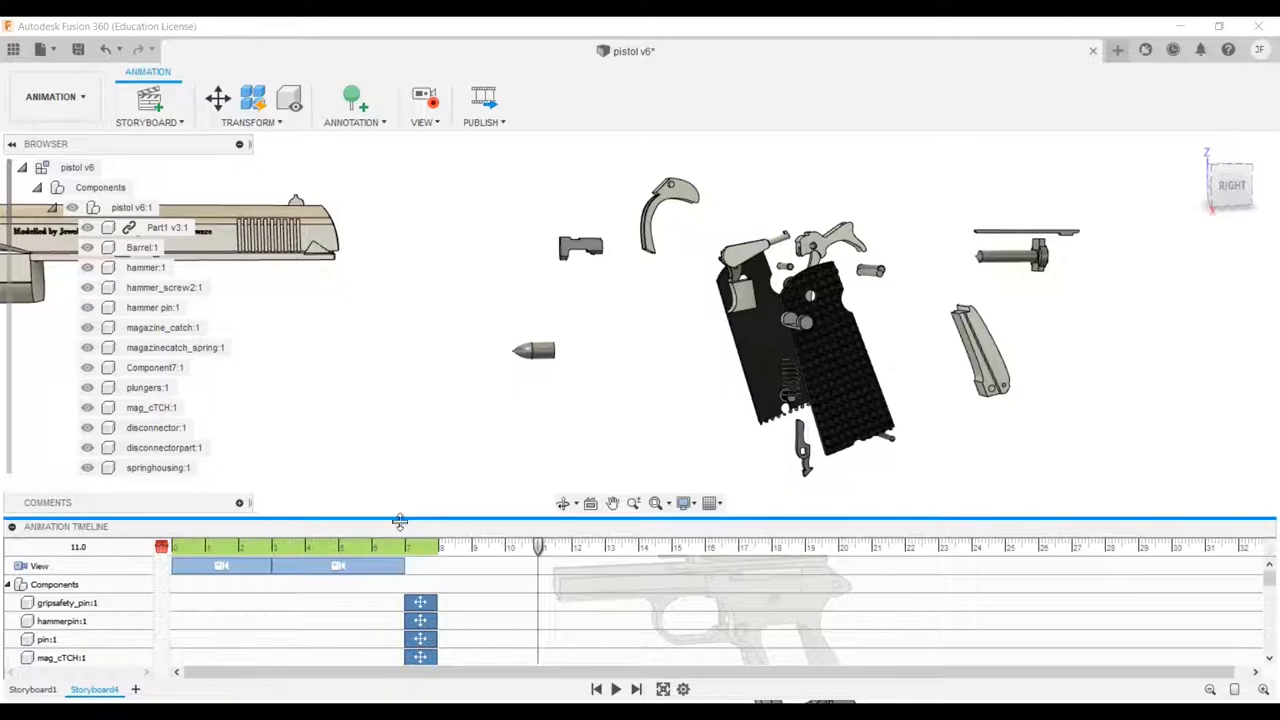
# Step: Record a camera swing to a front-corner view, then set the playhead at 17 seconds
pyautogui.click(632, 504)
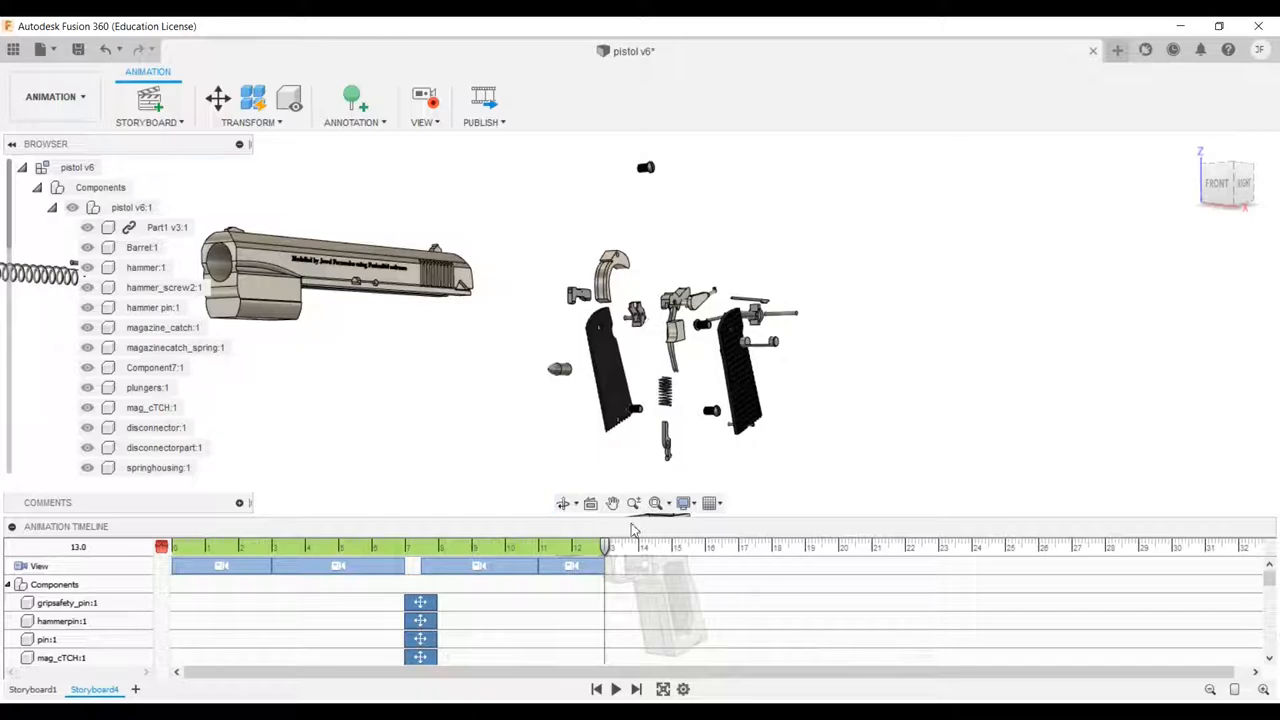
pyautogui.moveTo(604, 548); pyautogui.dragTo(728, 548)
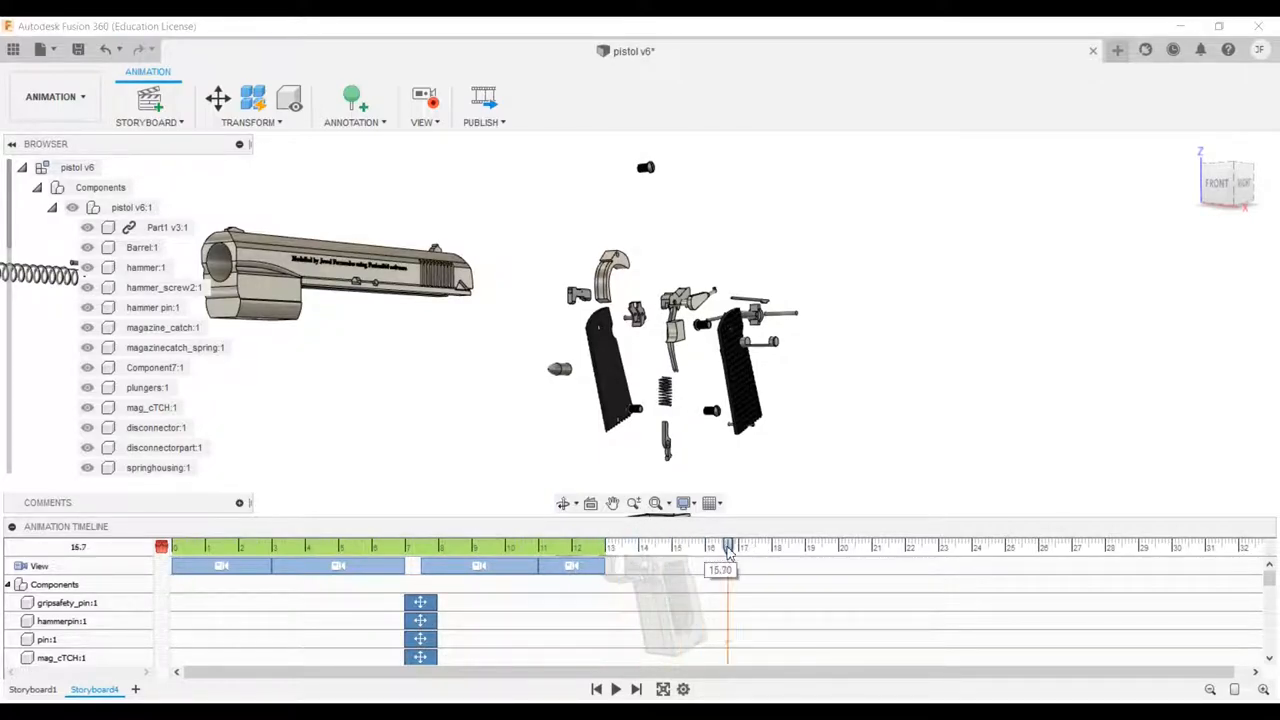
pyautogui.moveTo(728, 548); pyautogui.dragTo(738, 548)
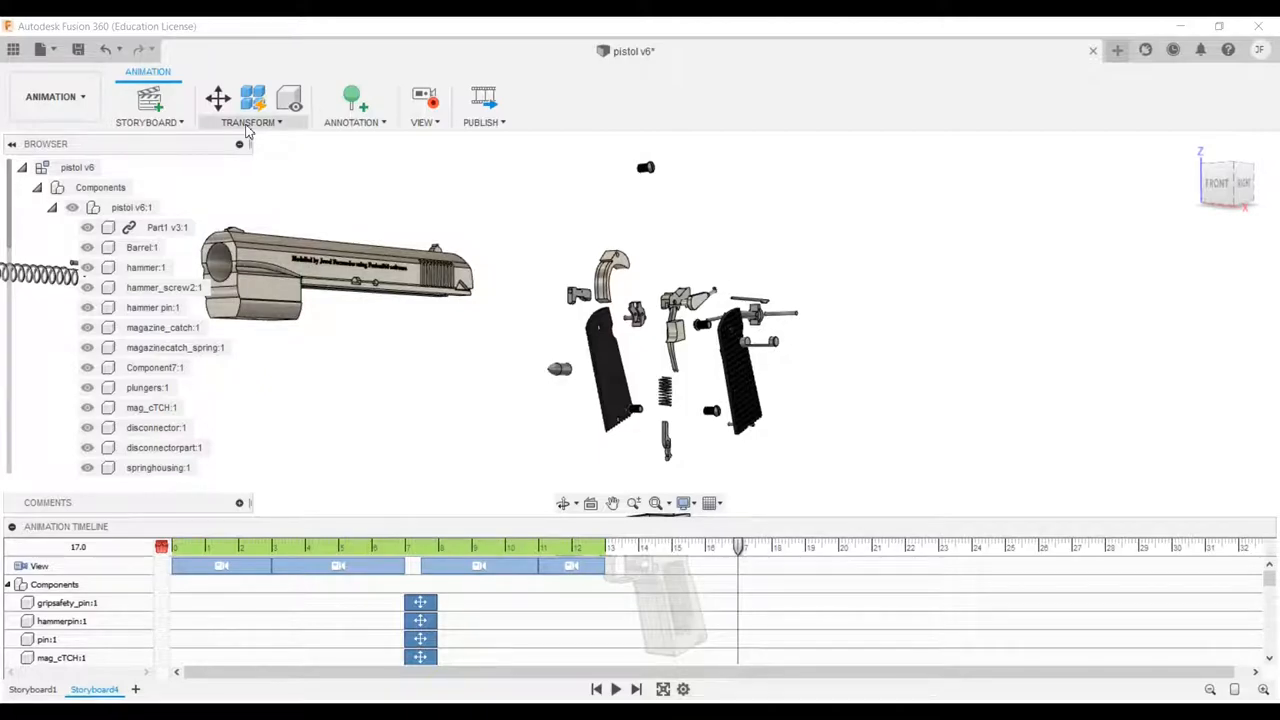
# Step: Restore Home on pistol v6:1 so all parts reassemble by 17 seconds
pyautogui.click(252, 110)
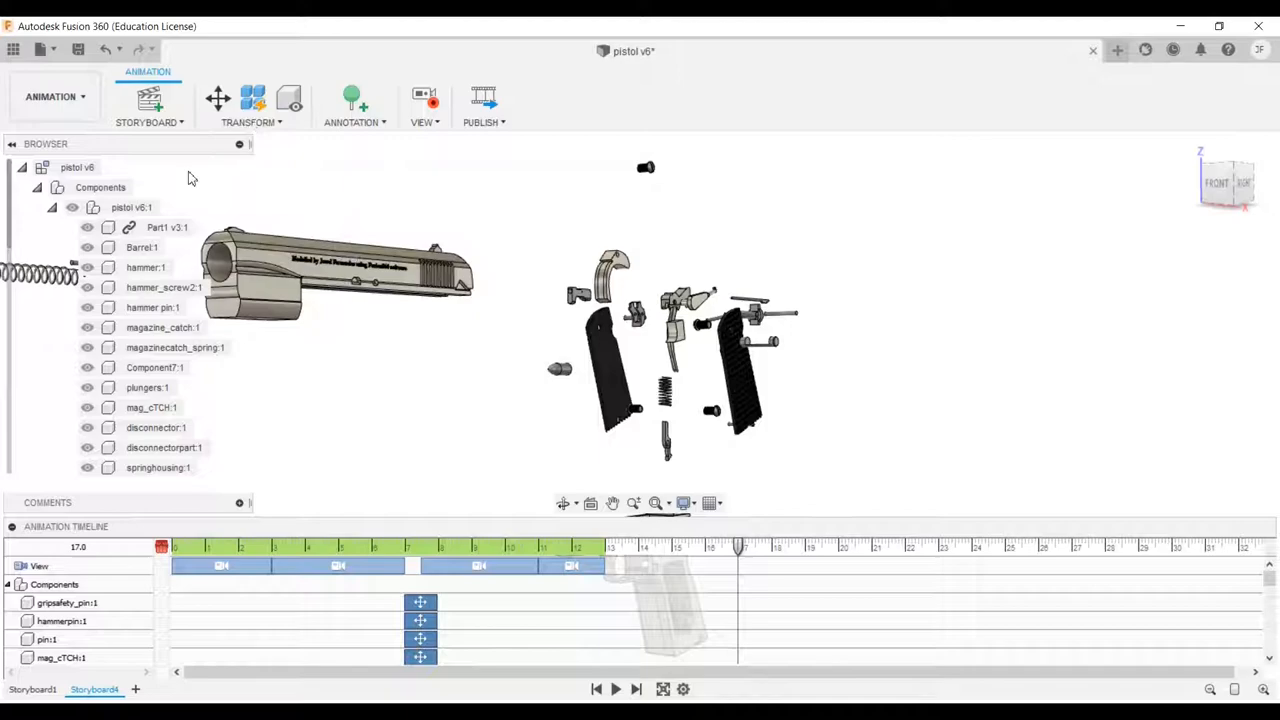
pyautogui.click(132, 206)
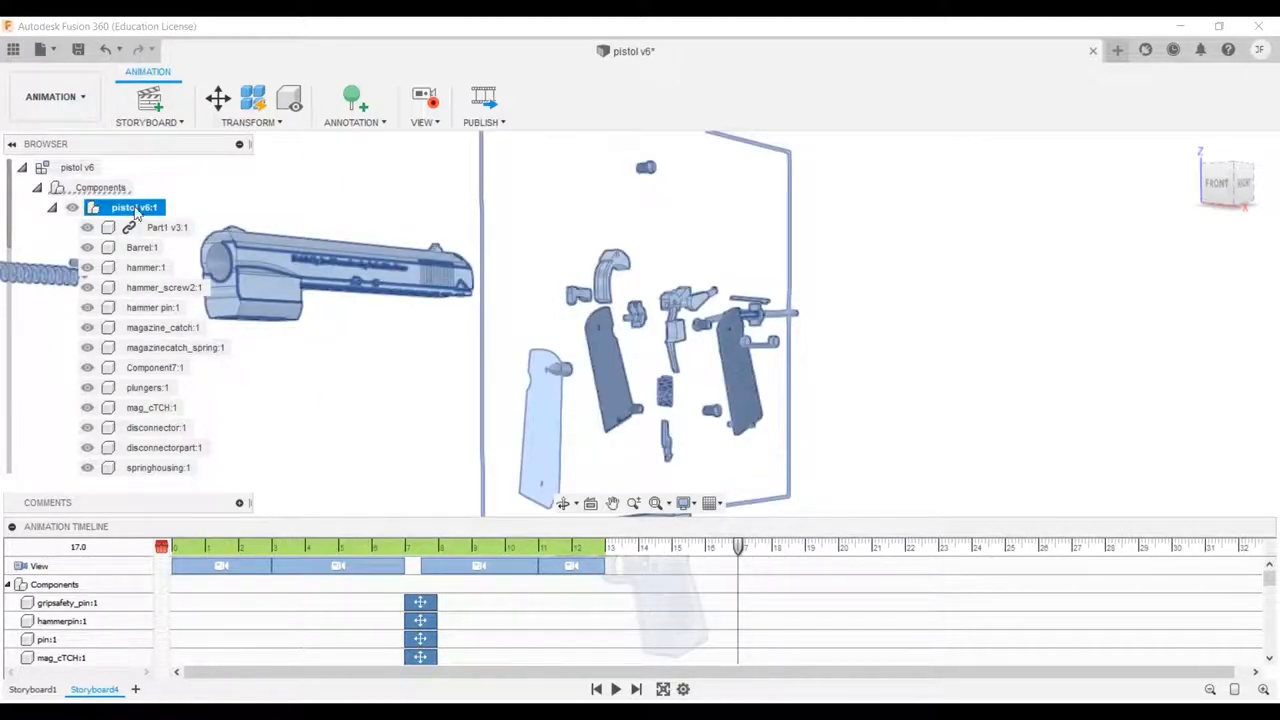
pyautogui.click(52, 206)
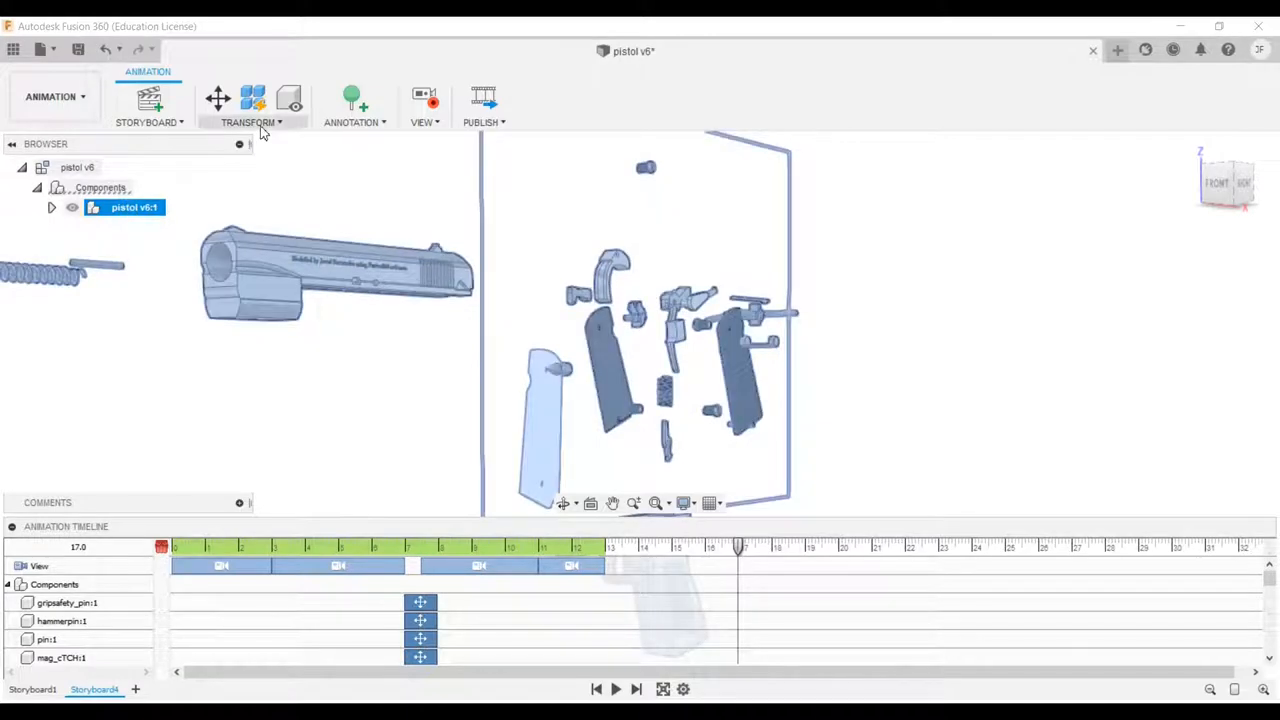
pyautogui.click(252, 122)
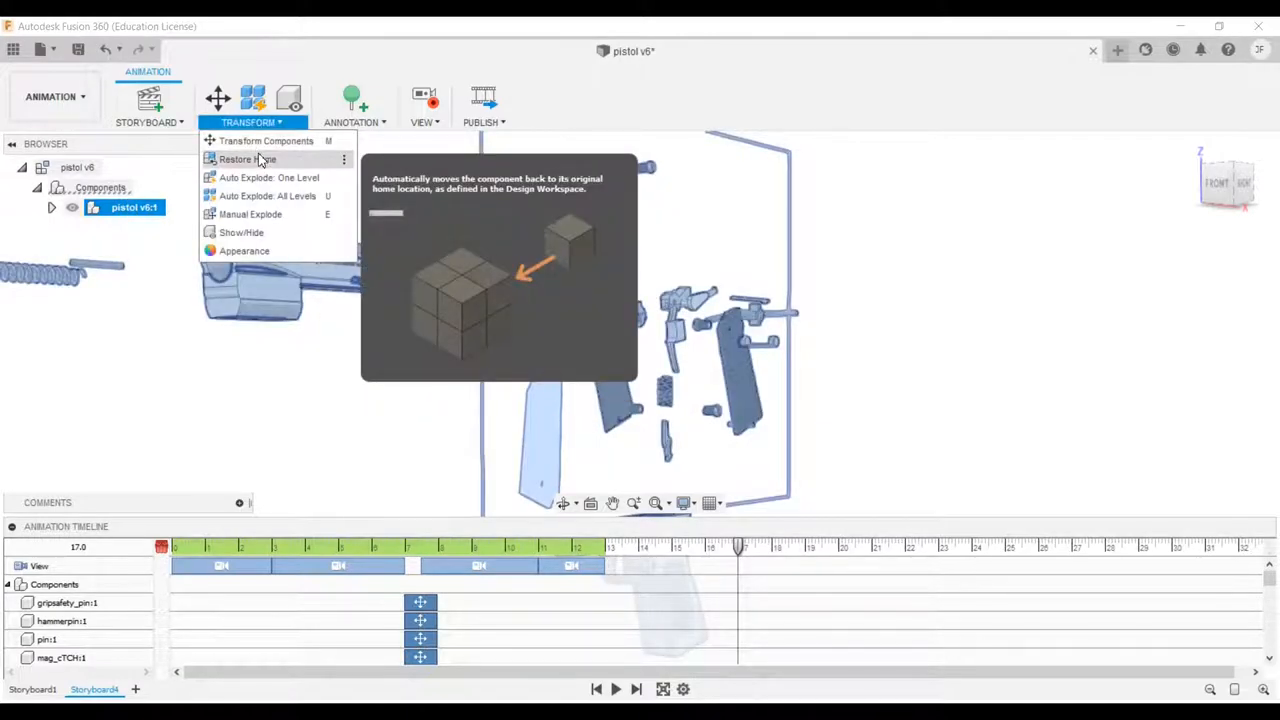
pyautogui.click(248, 160)
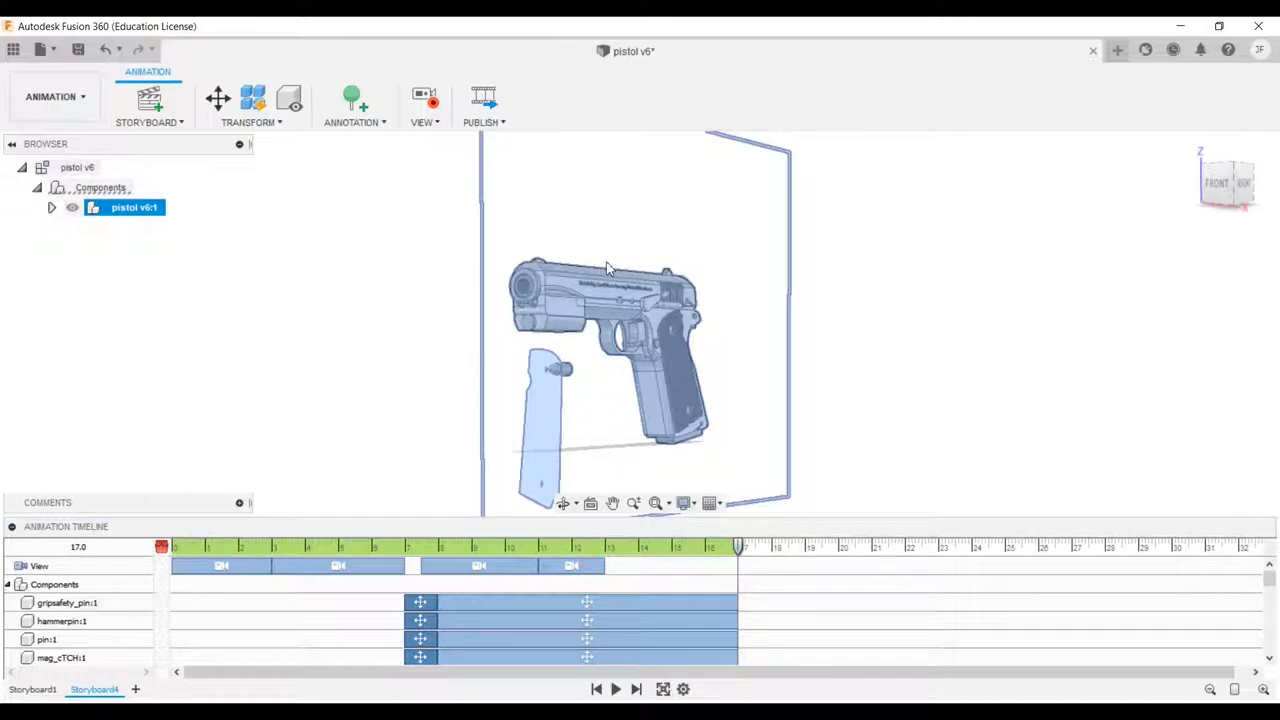
pyautogui.click(64, 602)
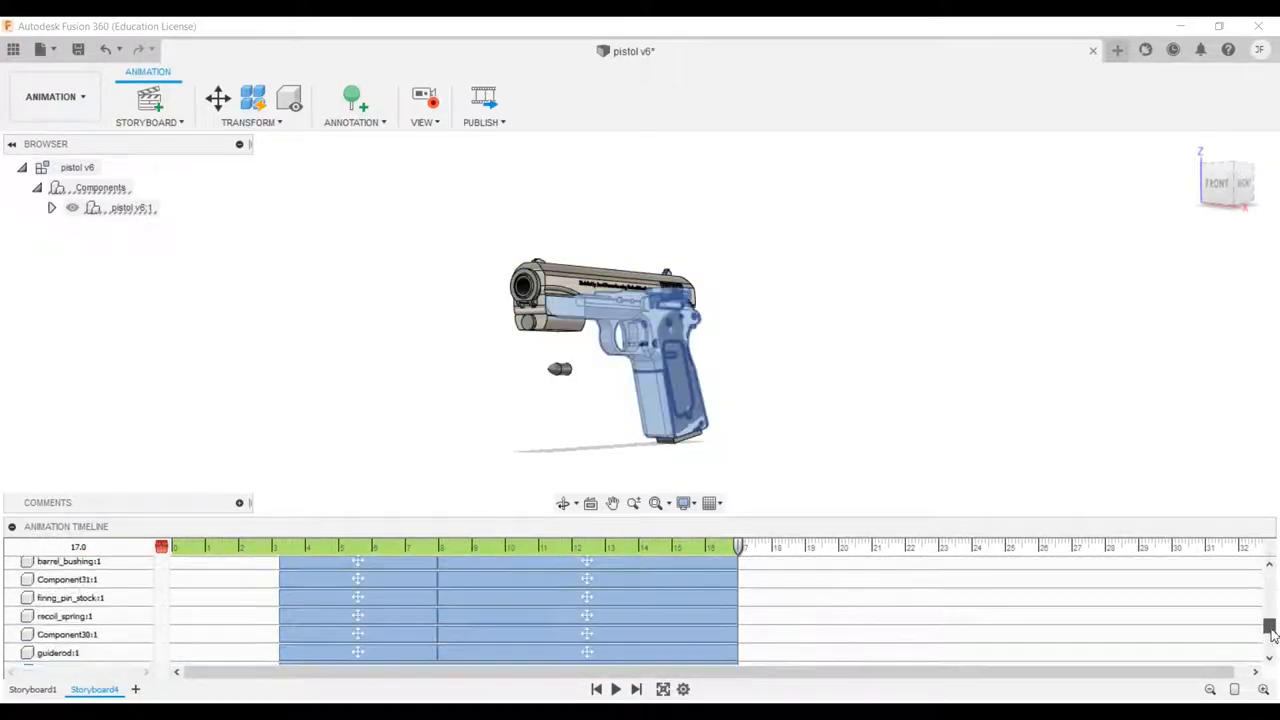
# Step: Scroll the storyboard timeline to reach the later restore actions
pyautogui.scroll(-3)
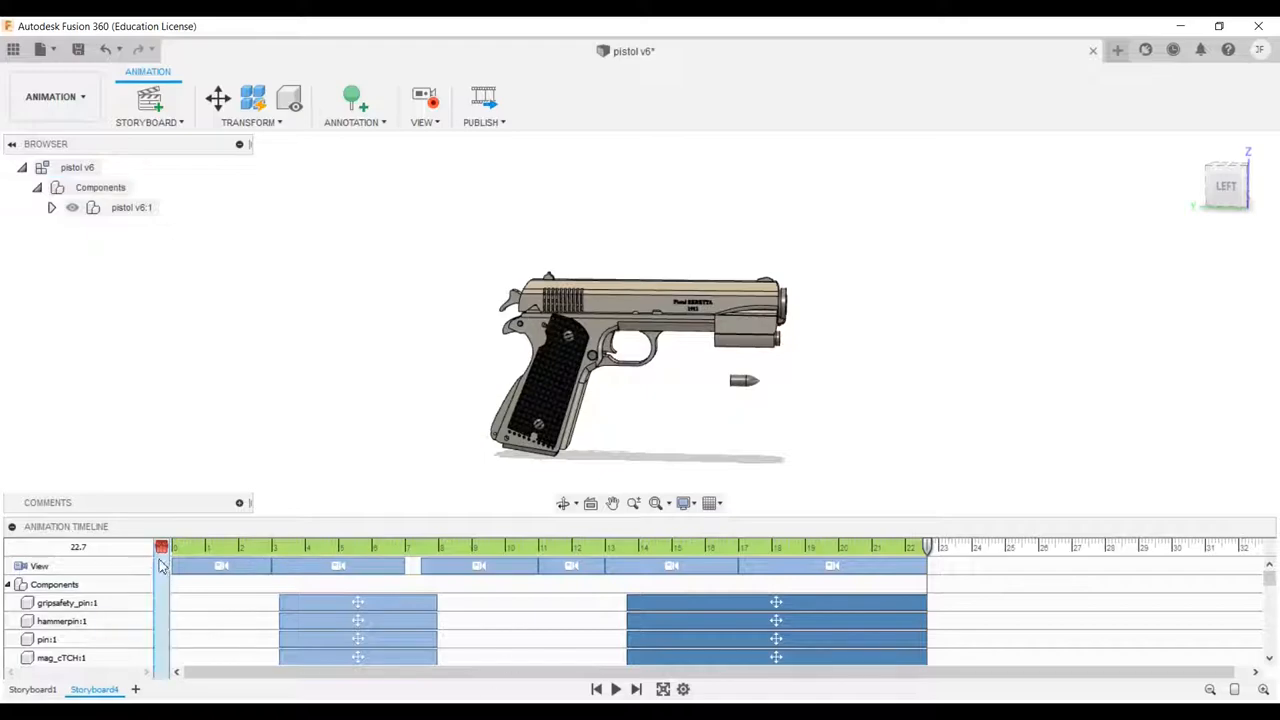
# Step: Rewind and play the storyboard to review the full explode-and-reassemble animation
pyautogui.click(616, 688)
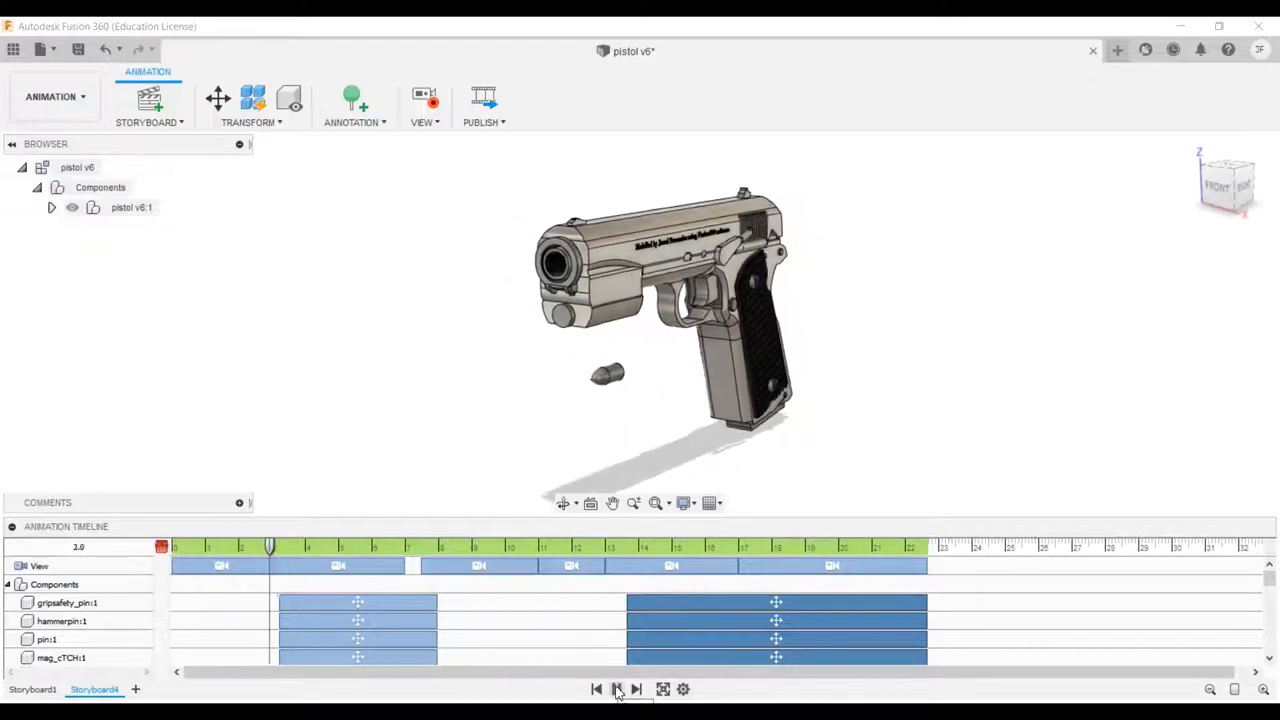
pyautogui.click(616, 688)
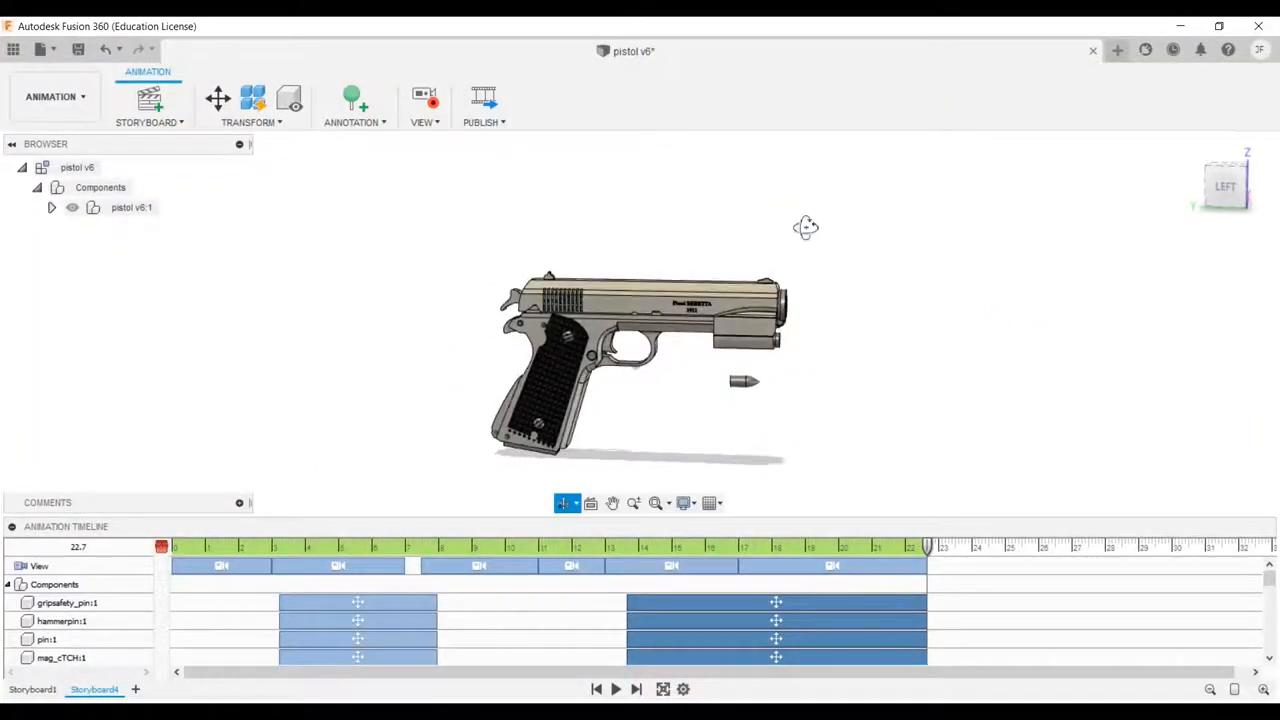
pyautogui.click(248, 122)
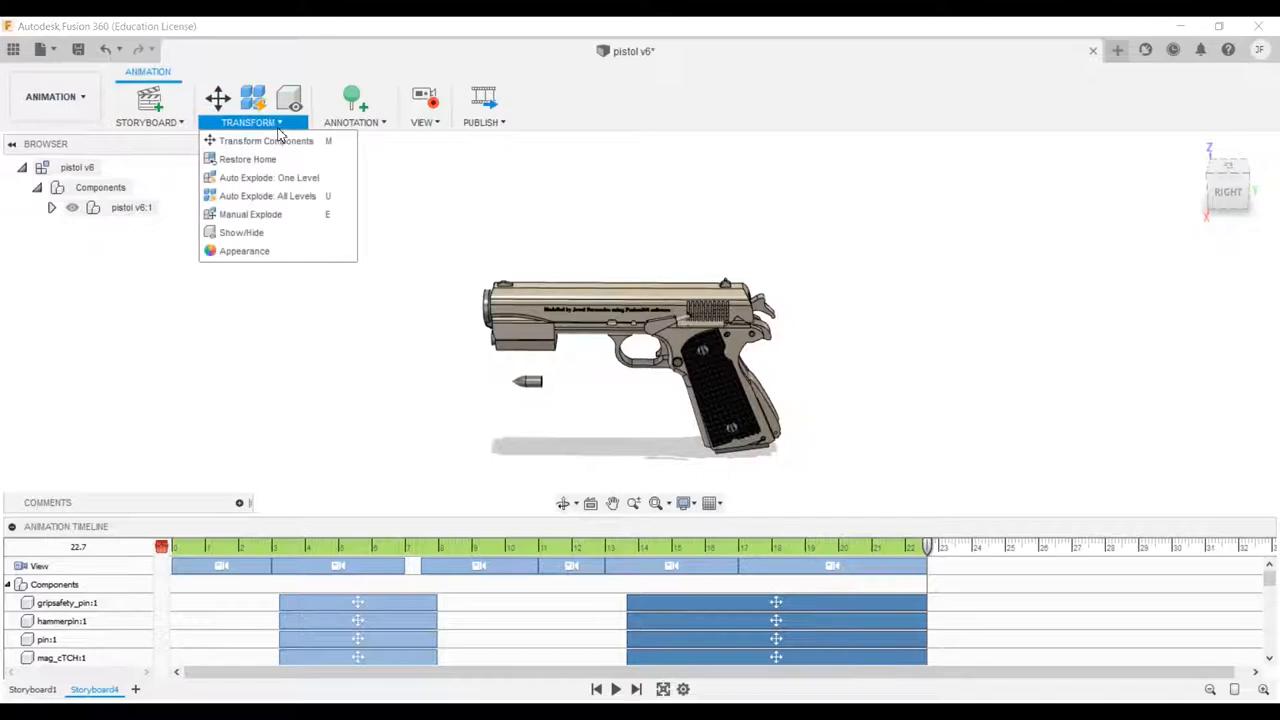
pyautogui.moveTo(250, 214)
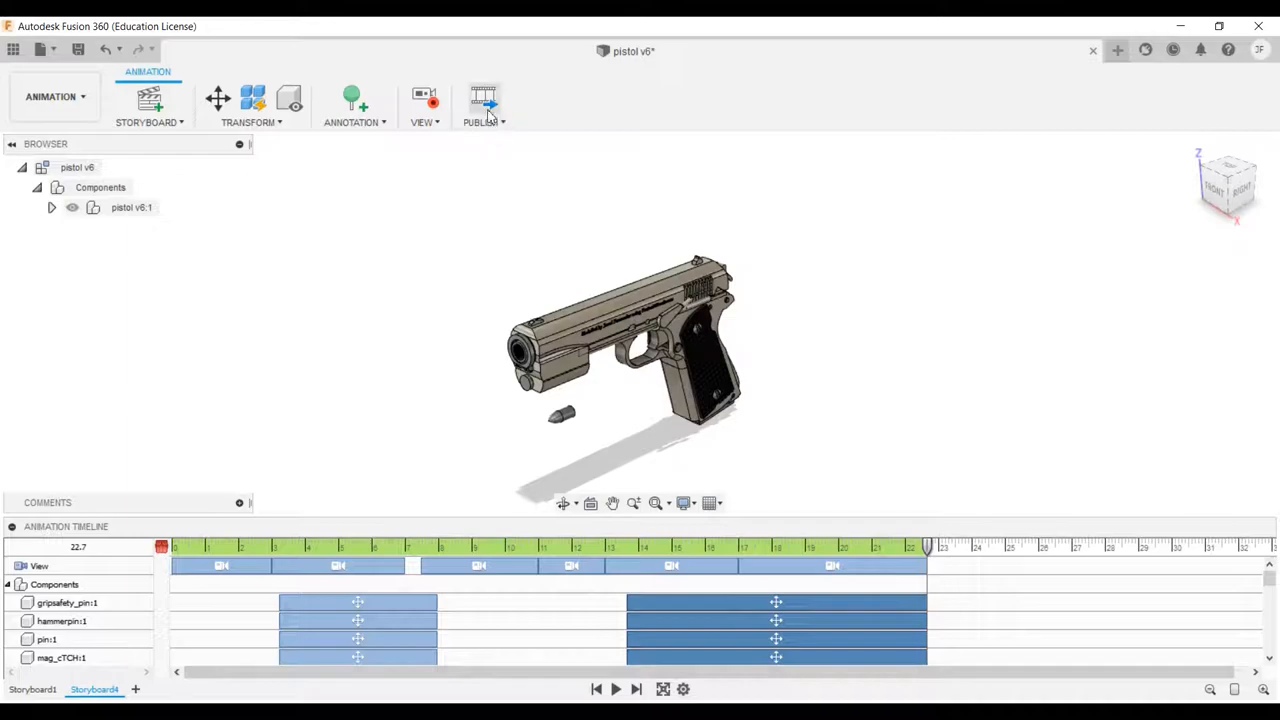
# Step: Publish the storyboard as a video at 1920 × 1080 resolution
pyautogui.click(484, 100)
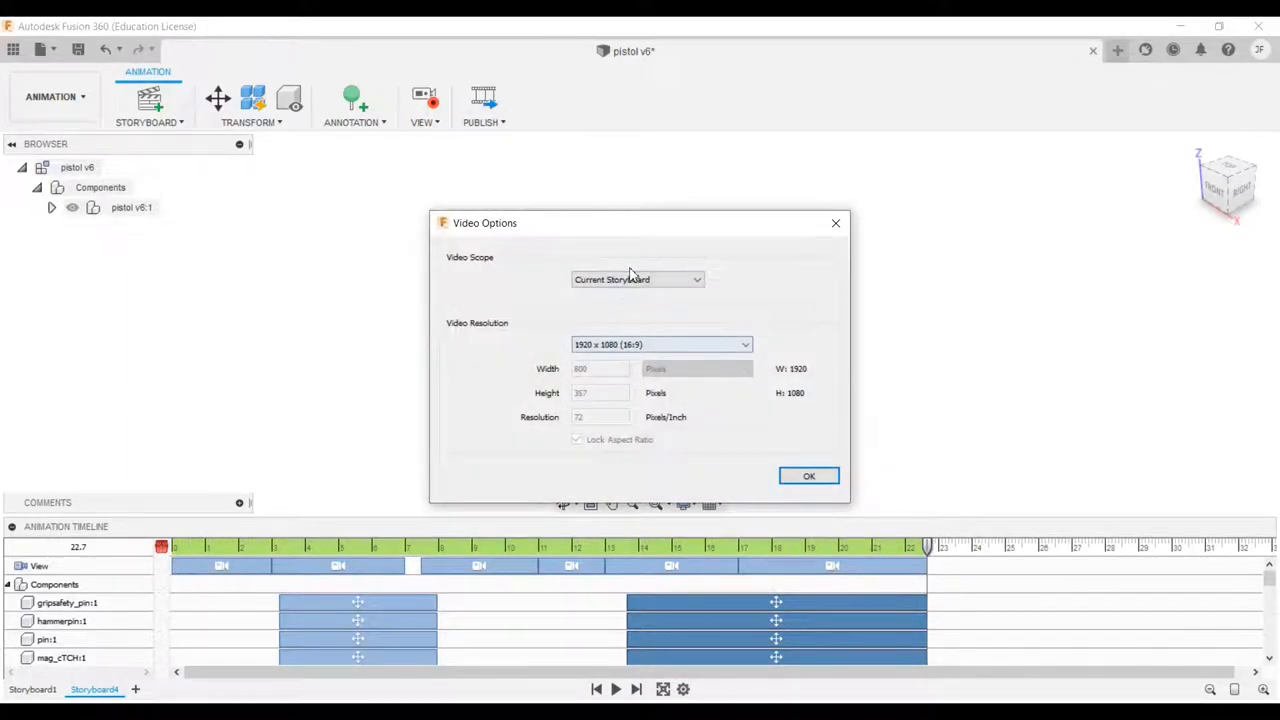
pyautogui.moveTo(676, 350)
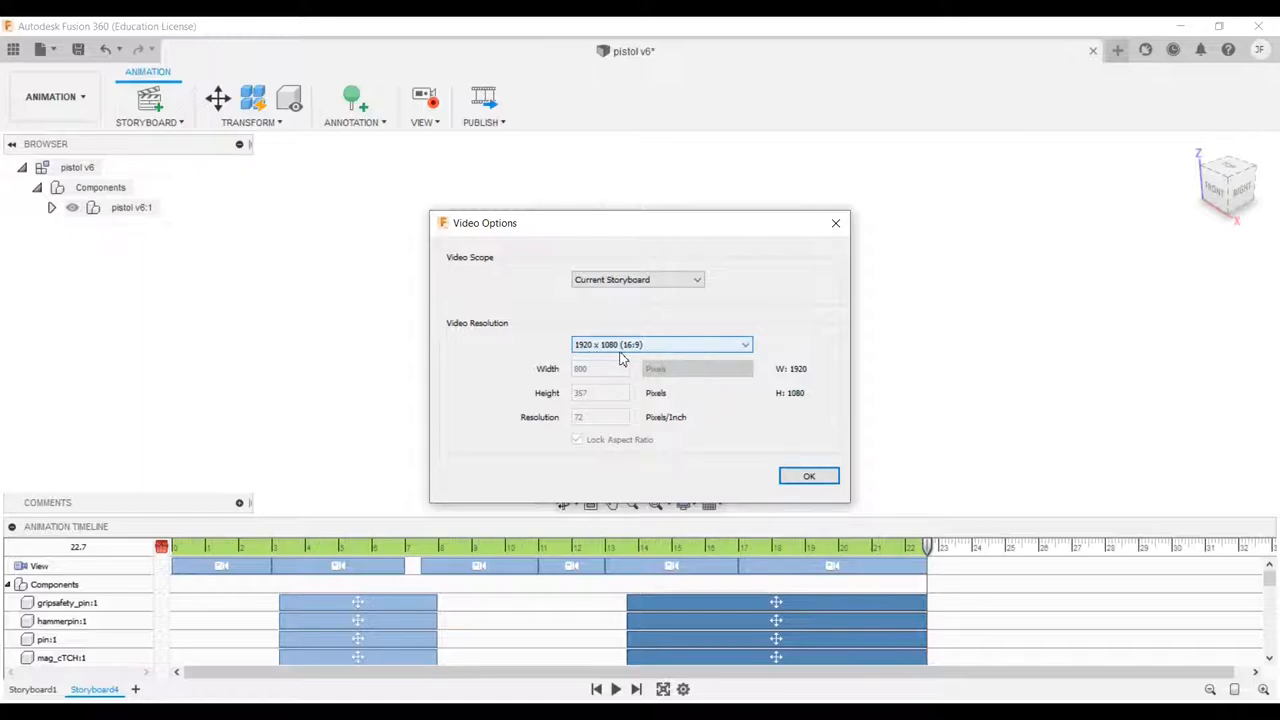
pyautogui.click(808, 476)
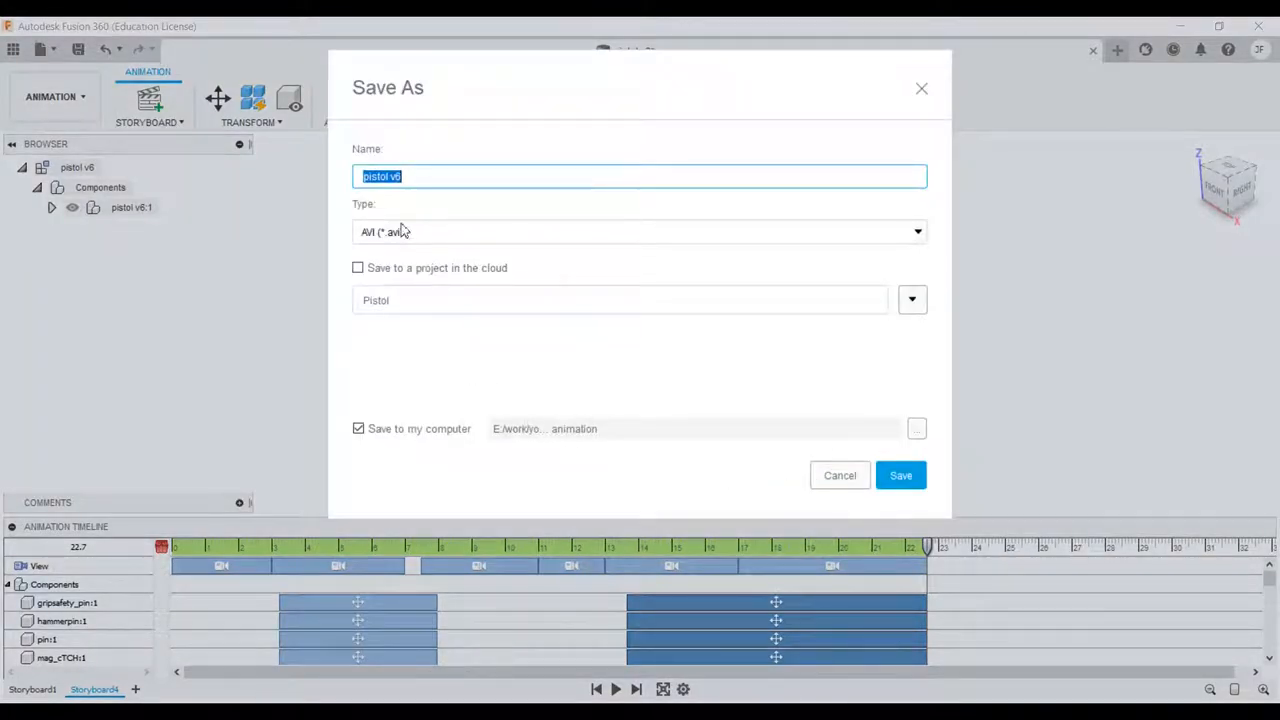
# Step: Name the video Pistol_Final and set it to save to the computer
pyautogui.write('Pistol')
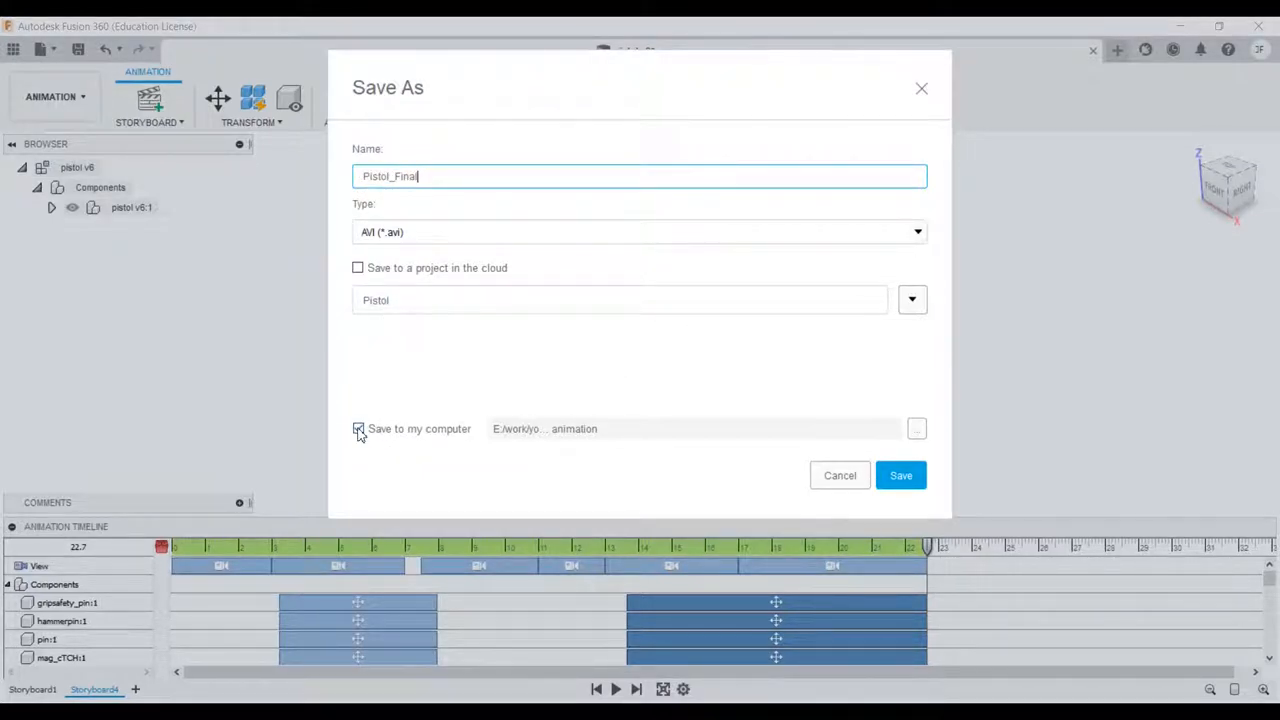
pyautogui.click(358, 428)
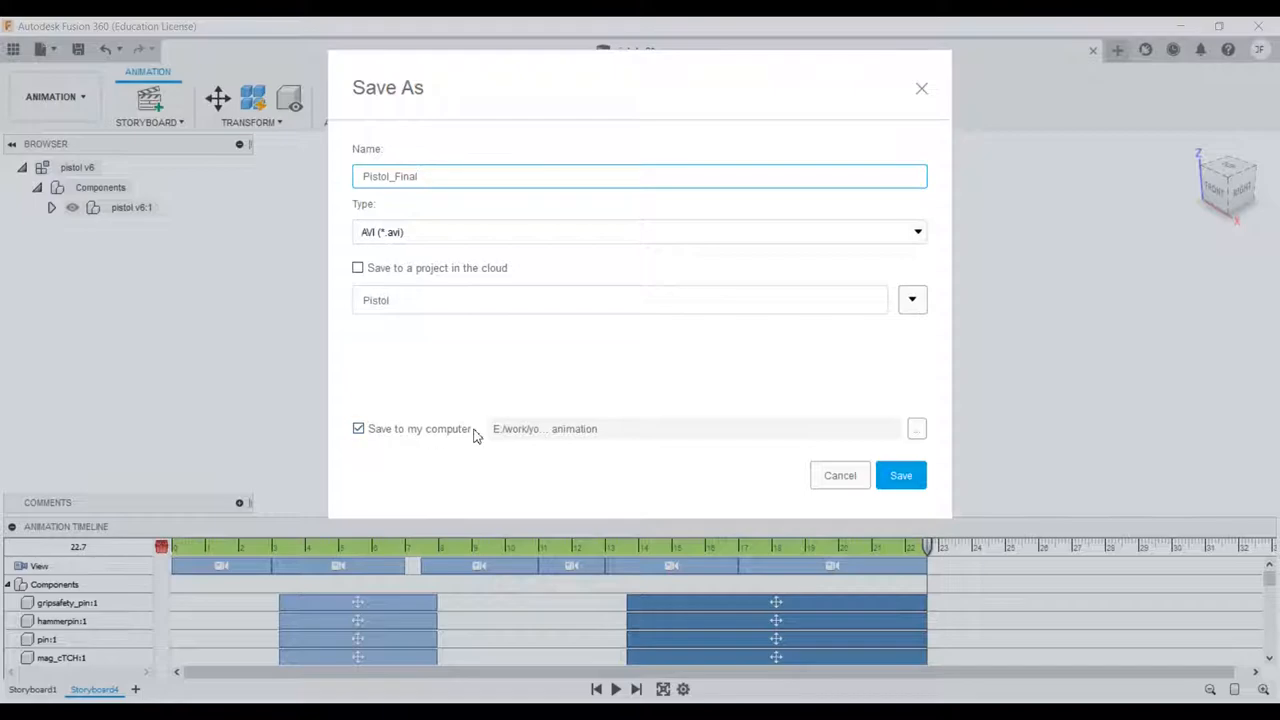